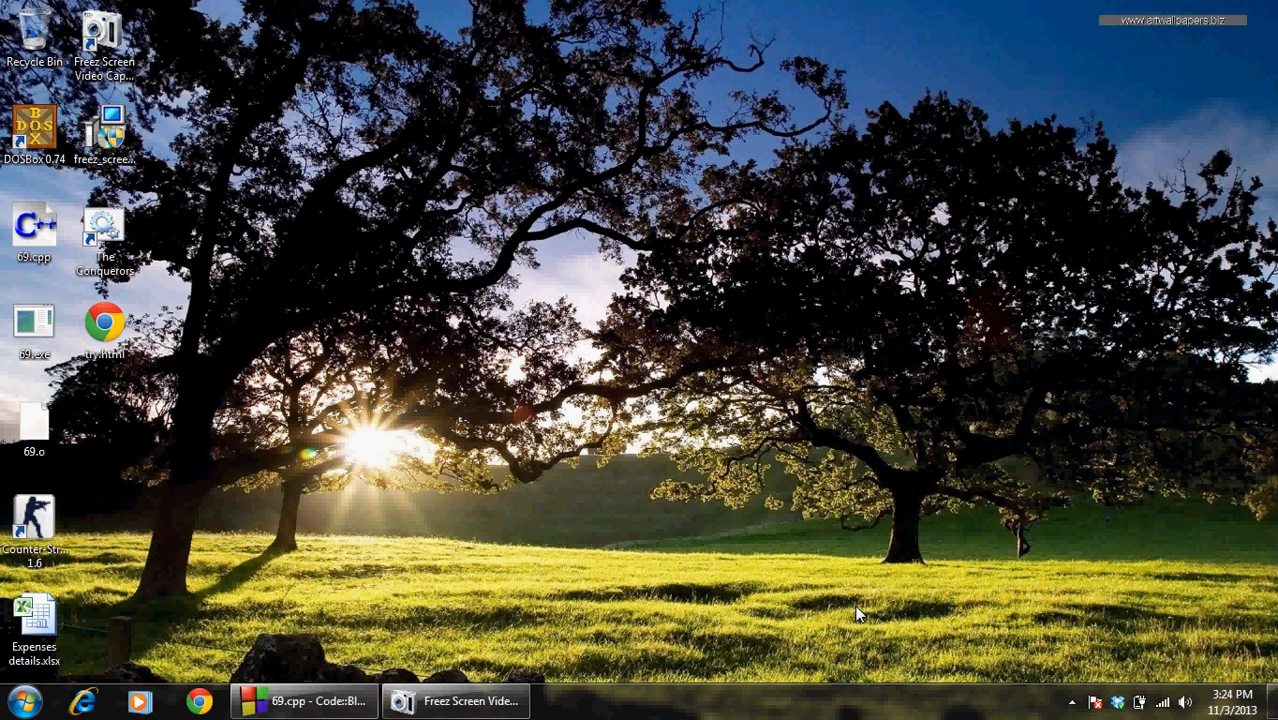
mouse_move(475, 595)
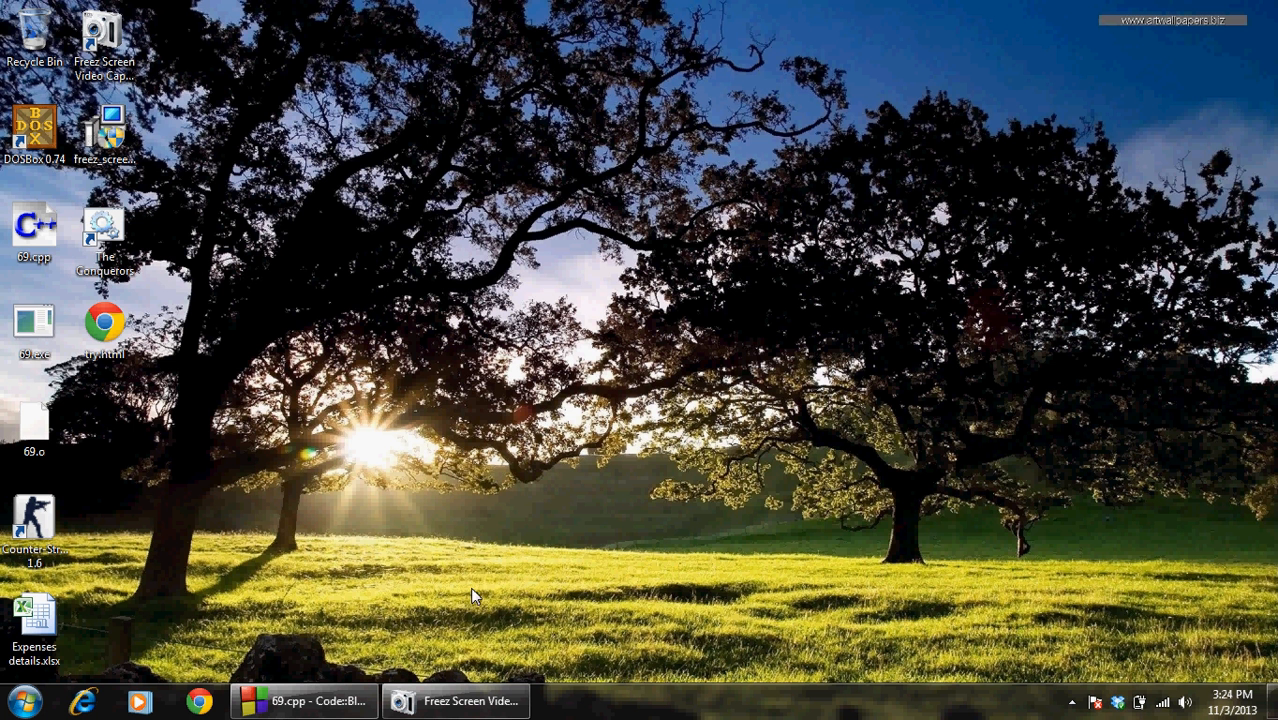
Step: Bring up 69.cpp in Code::Blocks, build and run it once, then close the console
click(300, 700)
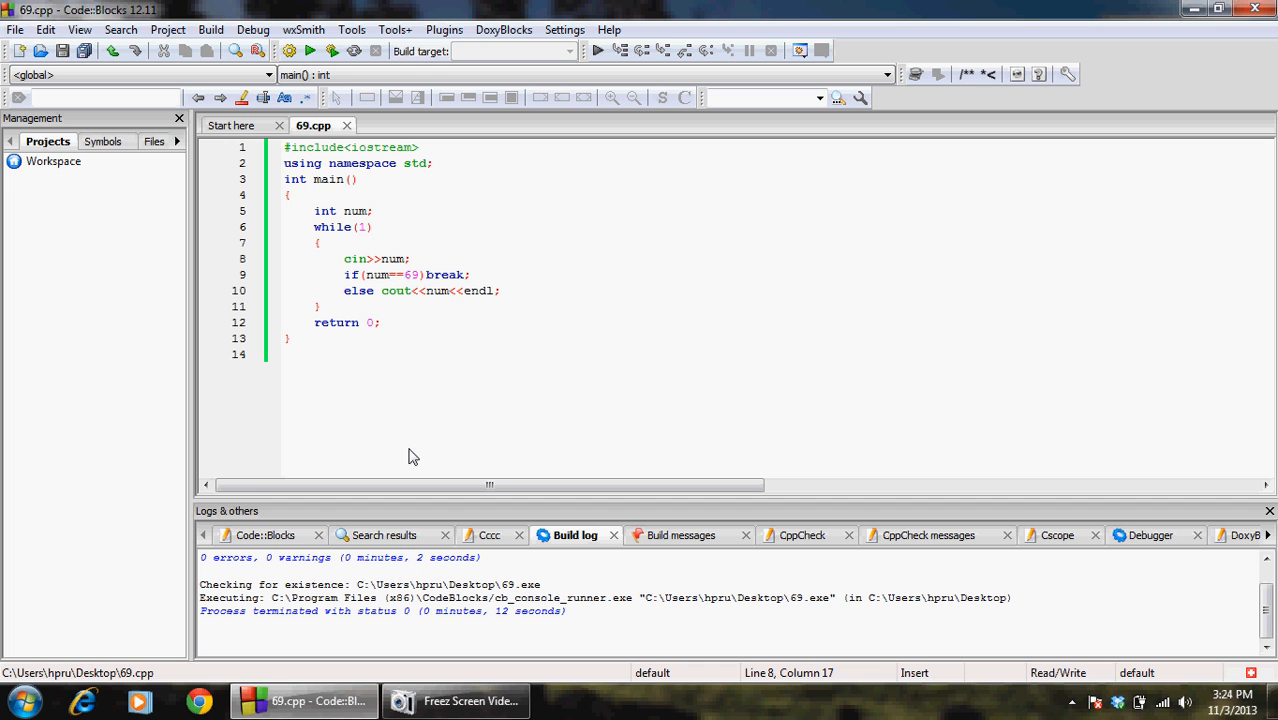
mouse_move(415, 363)
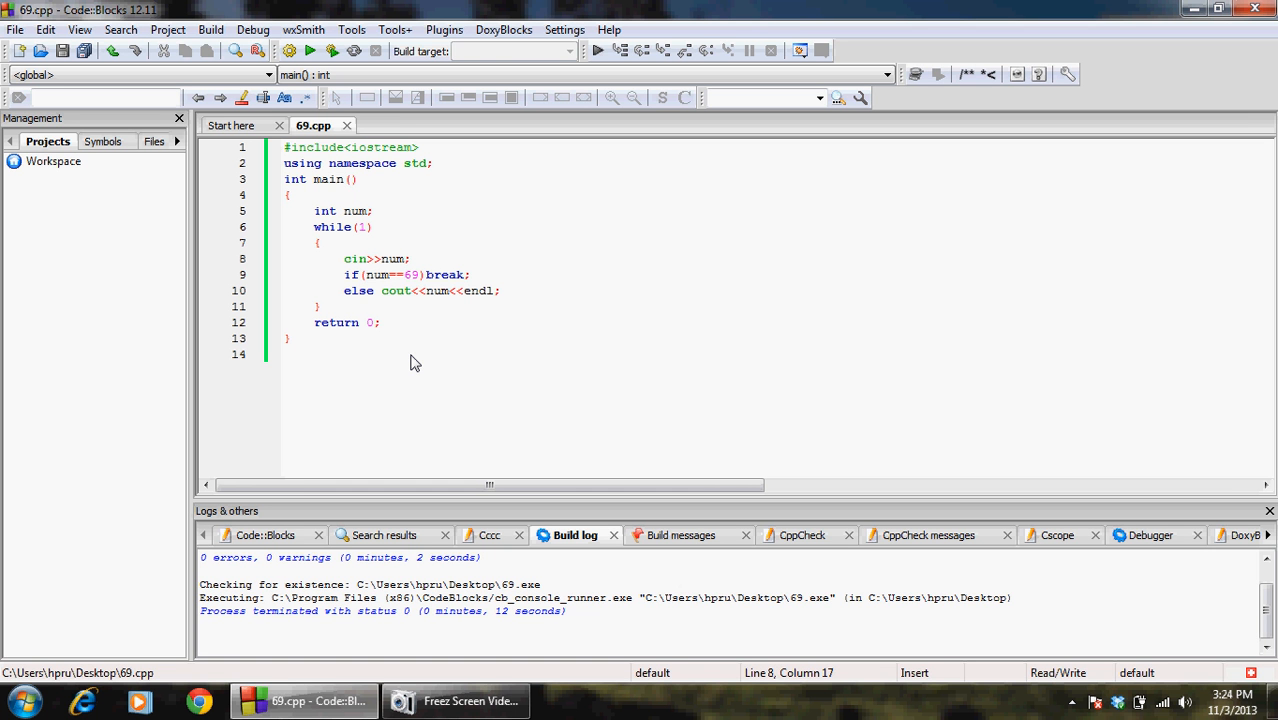
click(211, 29)
text(42)
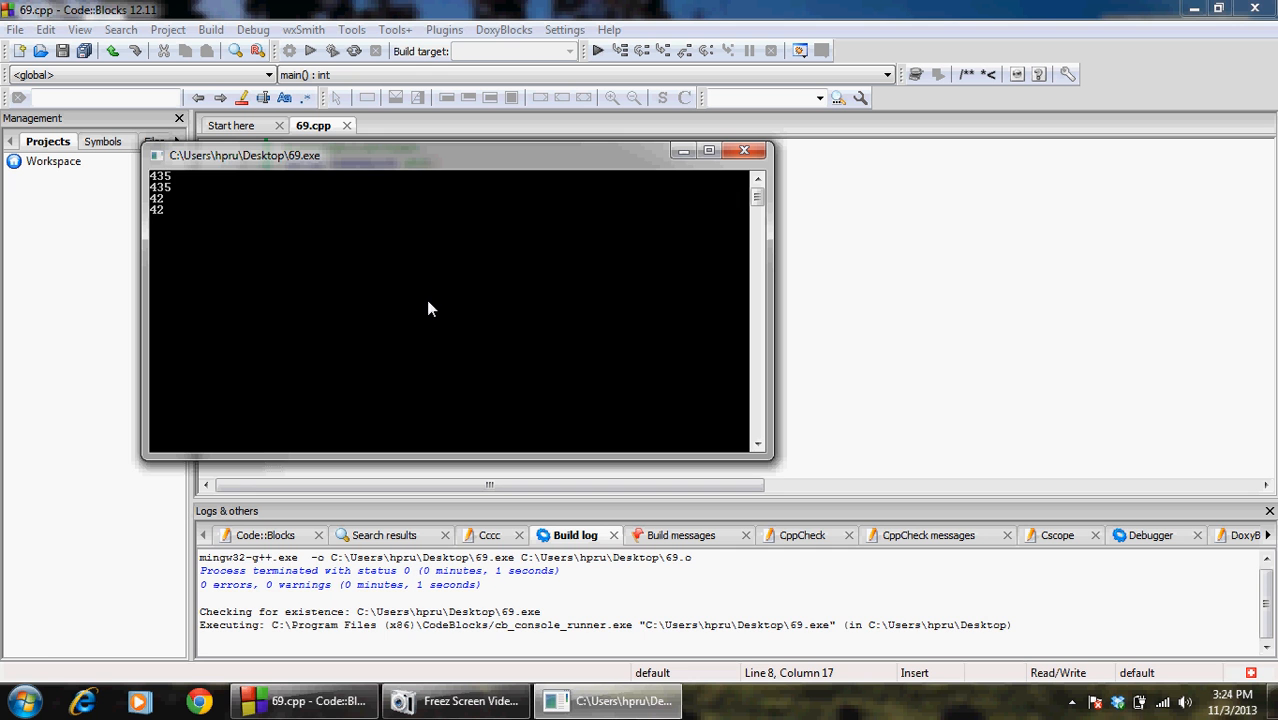
click(744, 150)
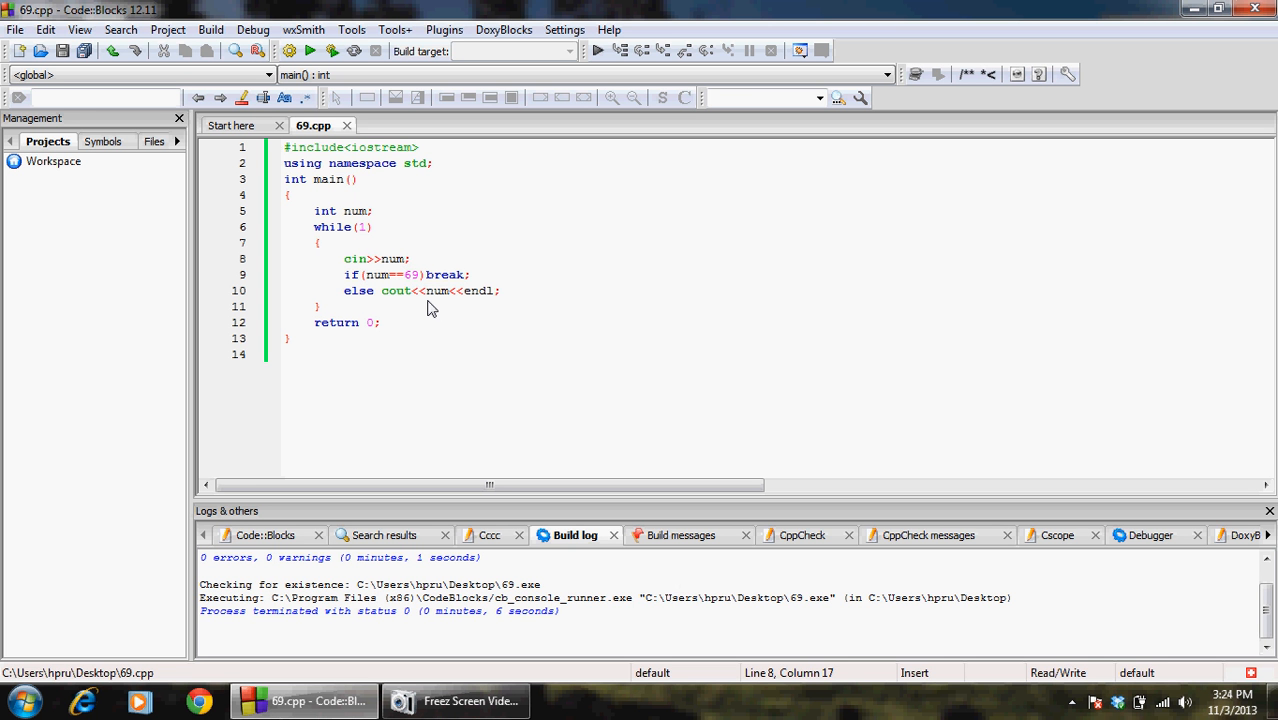
Step: Minimize Code::Blocks, open Command Prompt and change into the Desktop folder with 'cd desktop'
click(1193, 9)
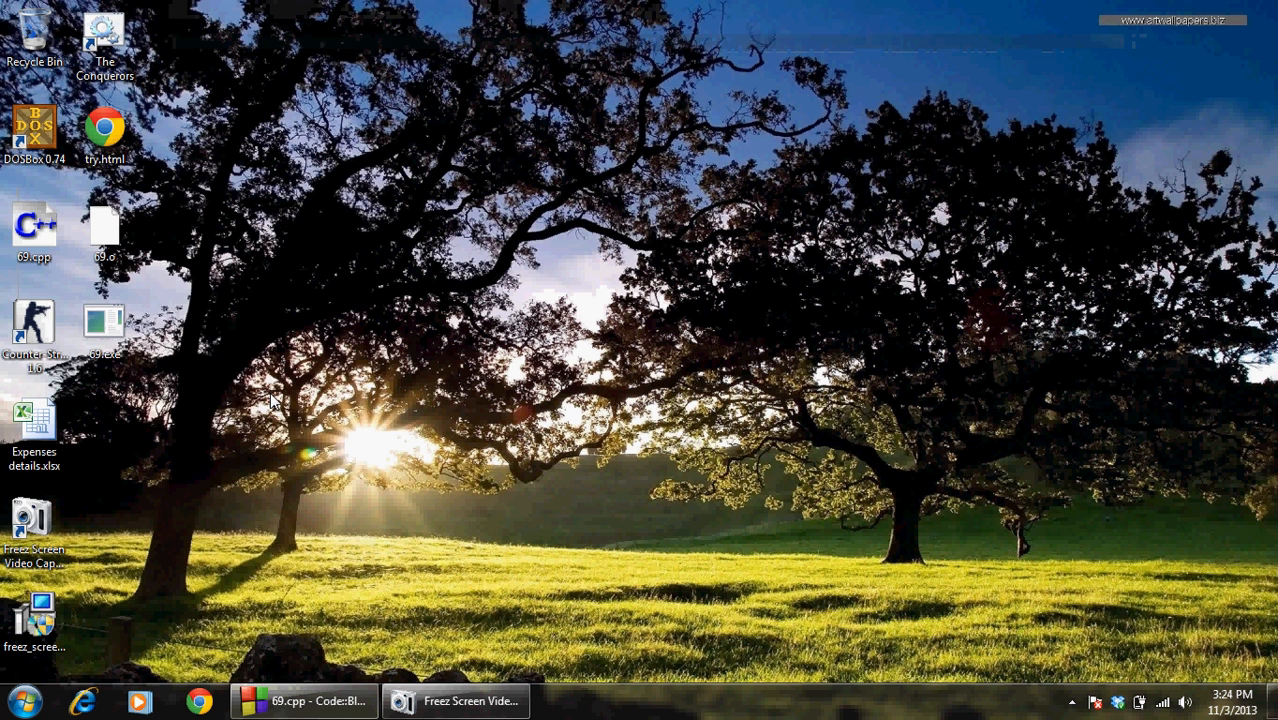
click(22, 700)
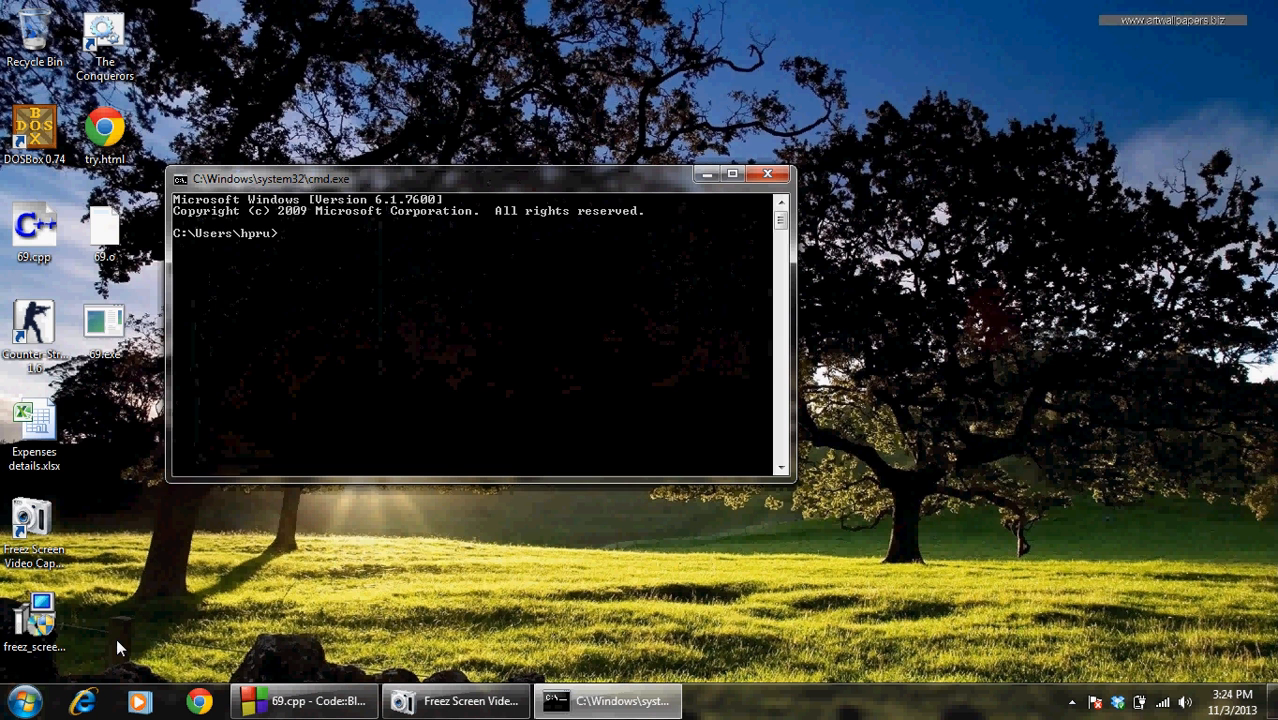
text(cd)
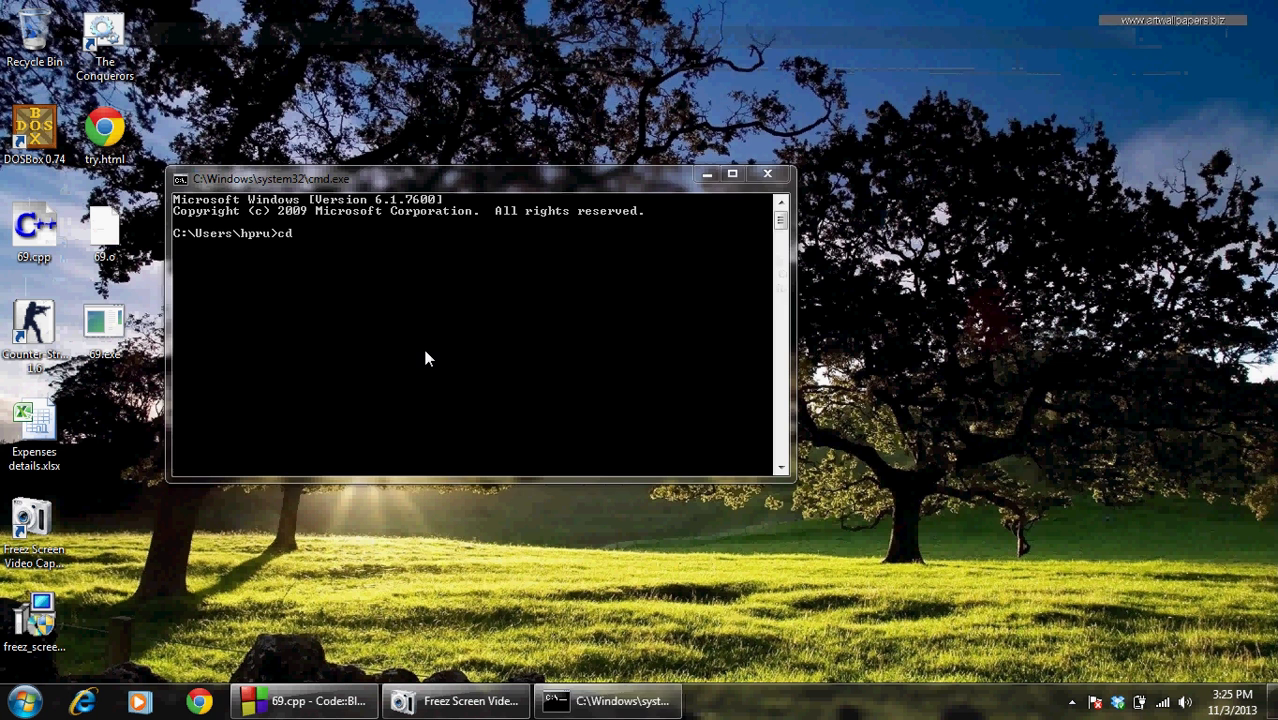
text(des)
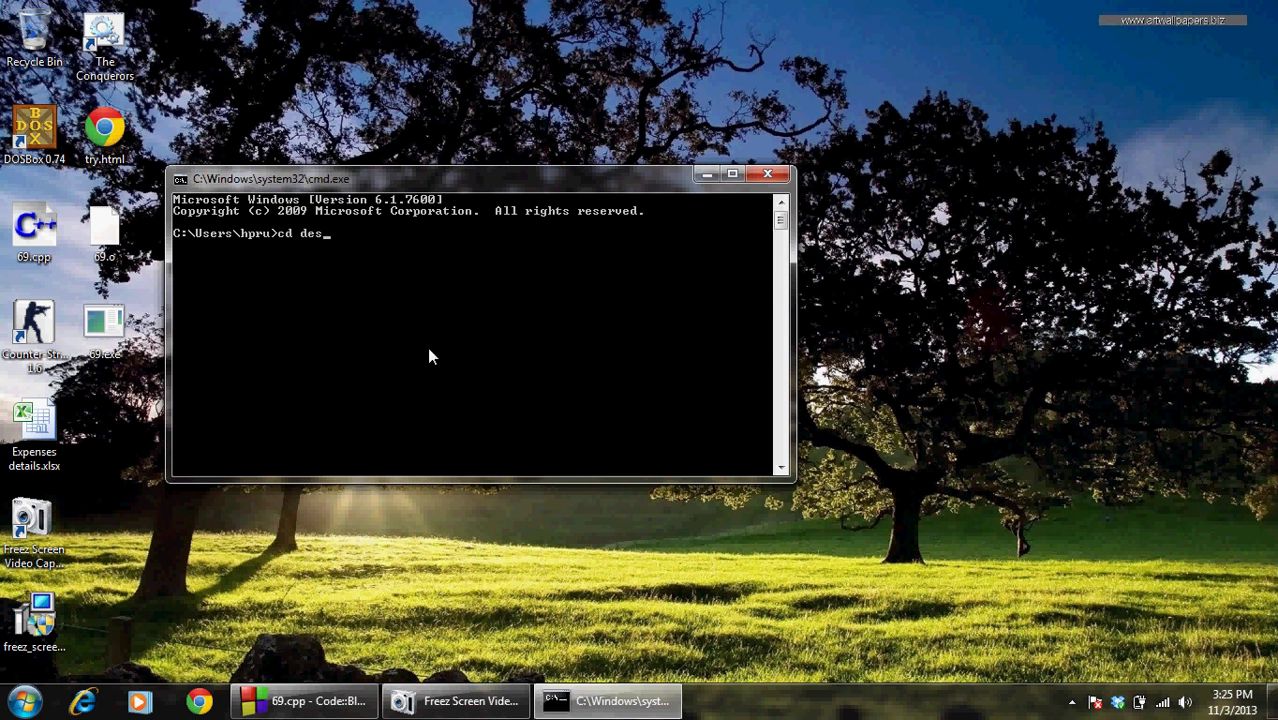
text(ktop)
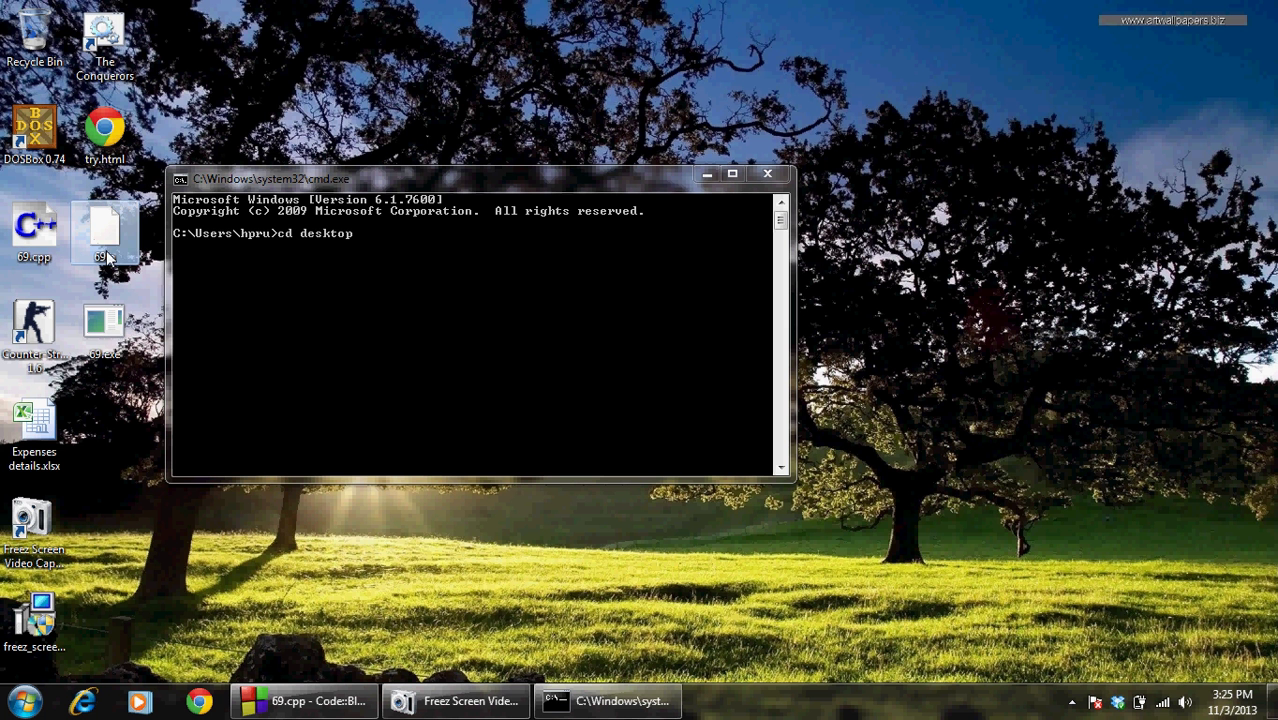
mouse_move(105, 230)
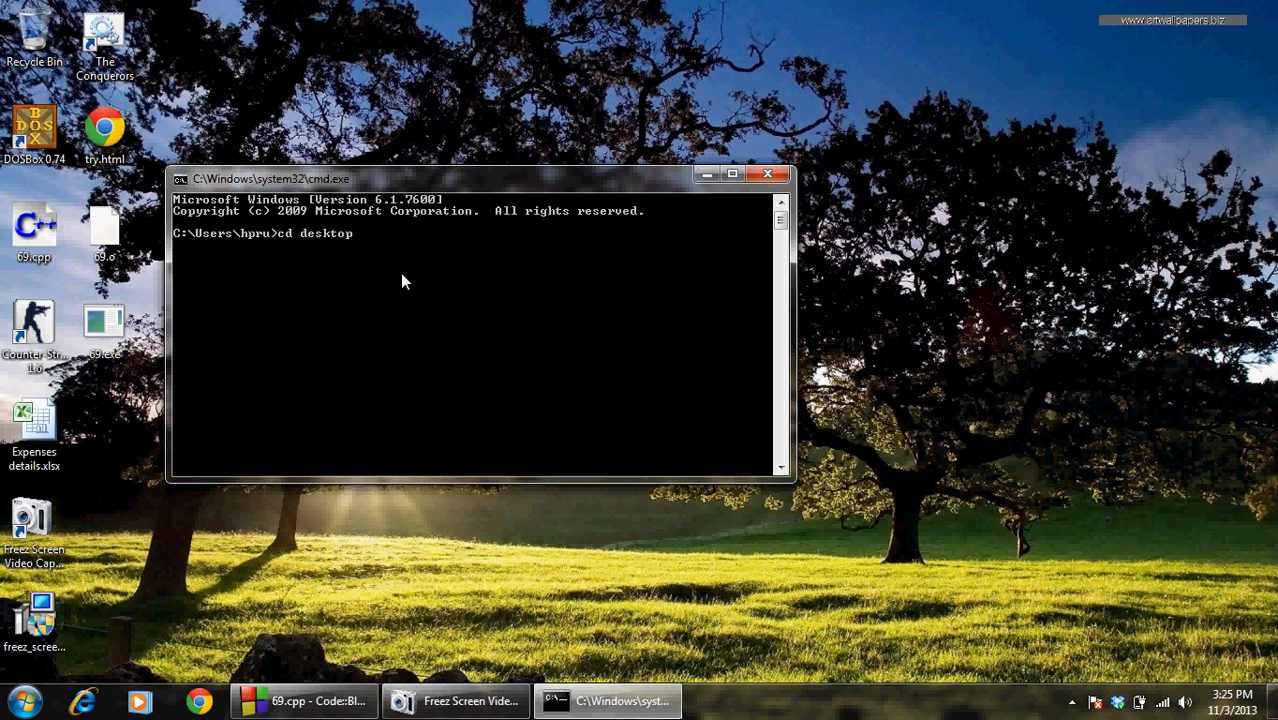
key(Return)
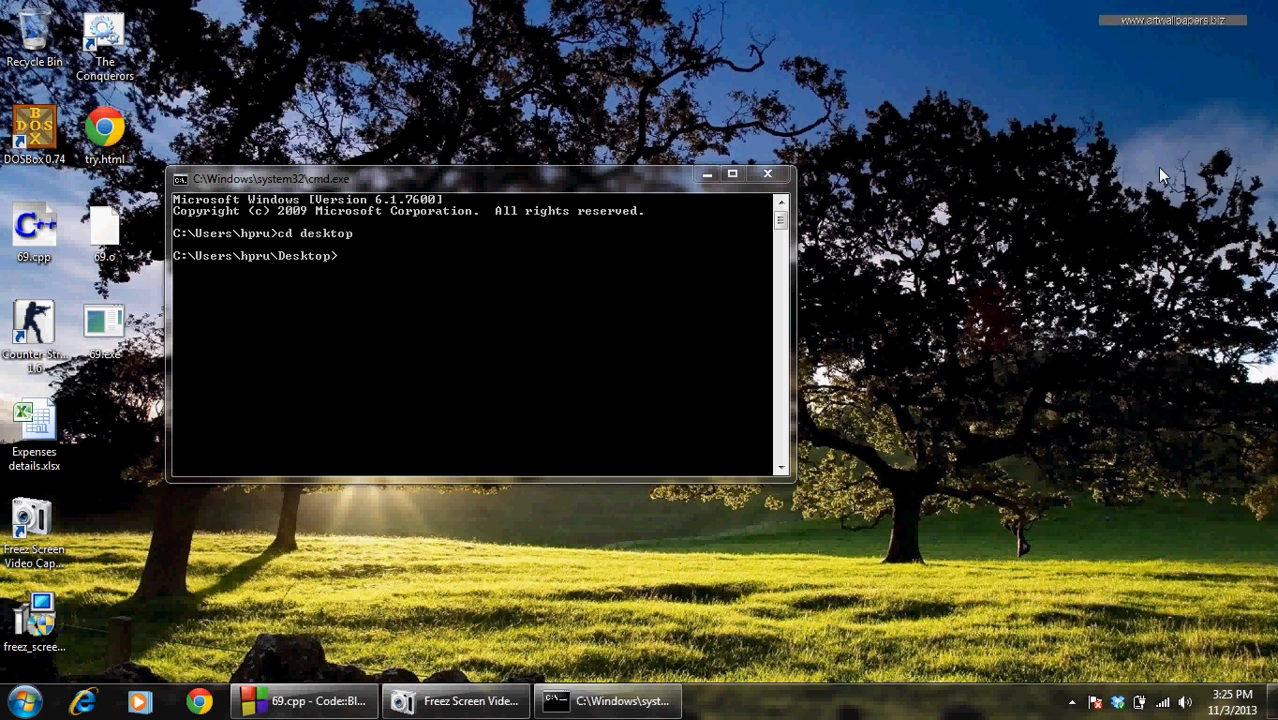
Step: Create in.txt on the desktop holding 45, 65, 34, 54 and 69, then close it
right_click(1160, 175)
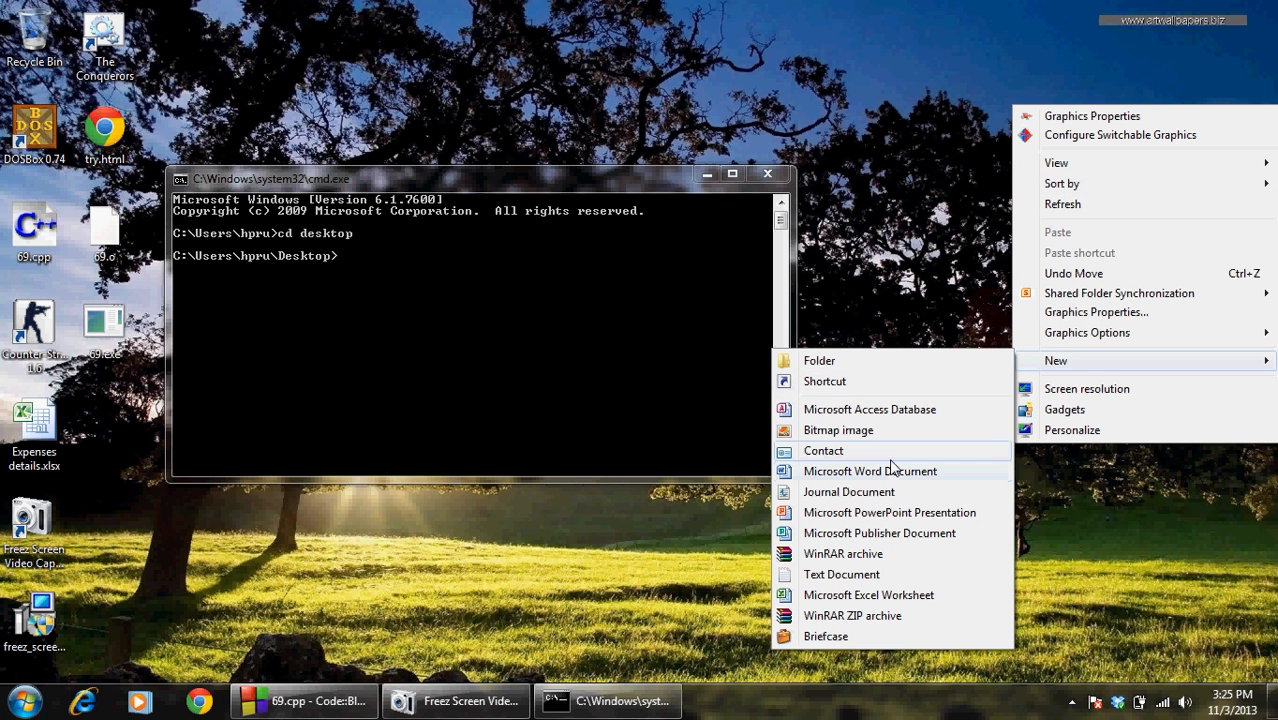
click(841, 574)
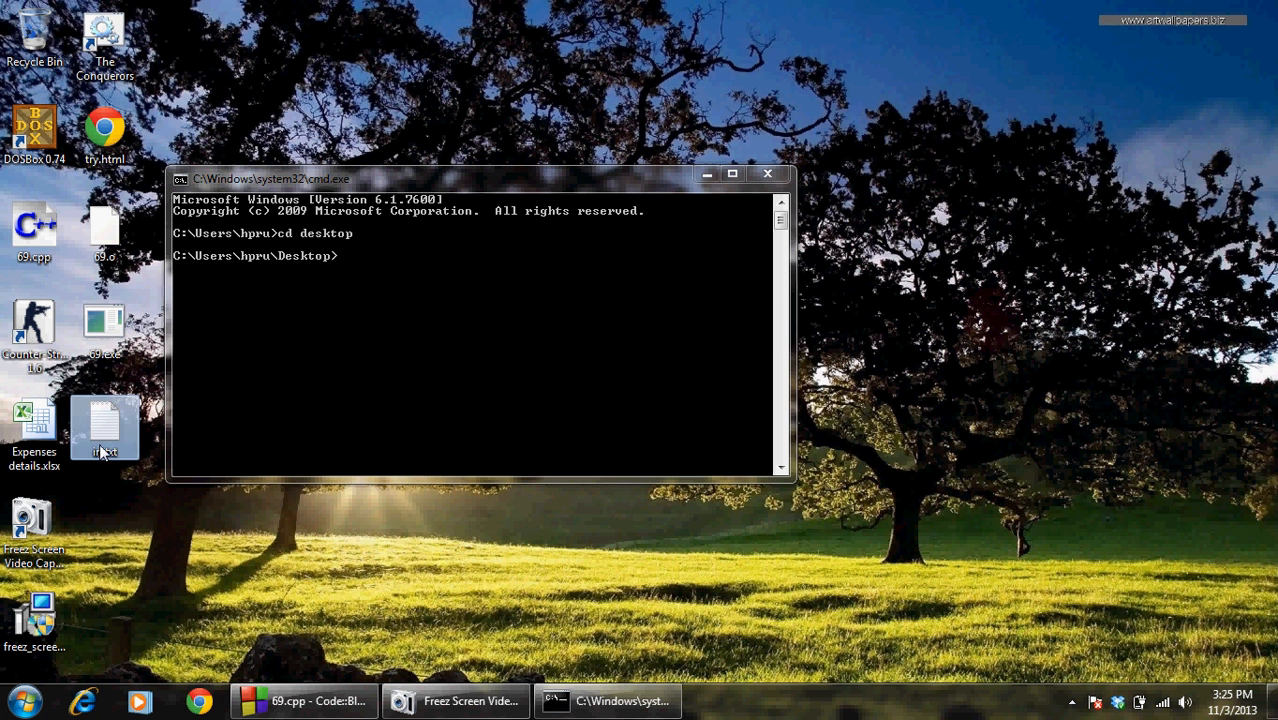
double_click(104, 425)
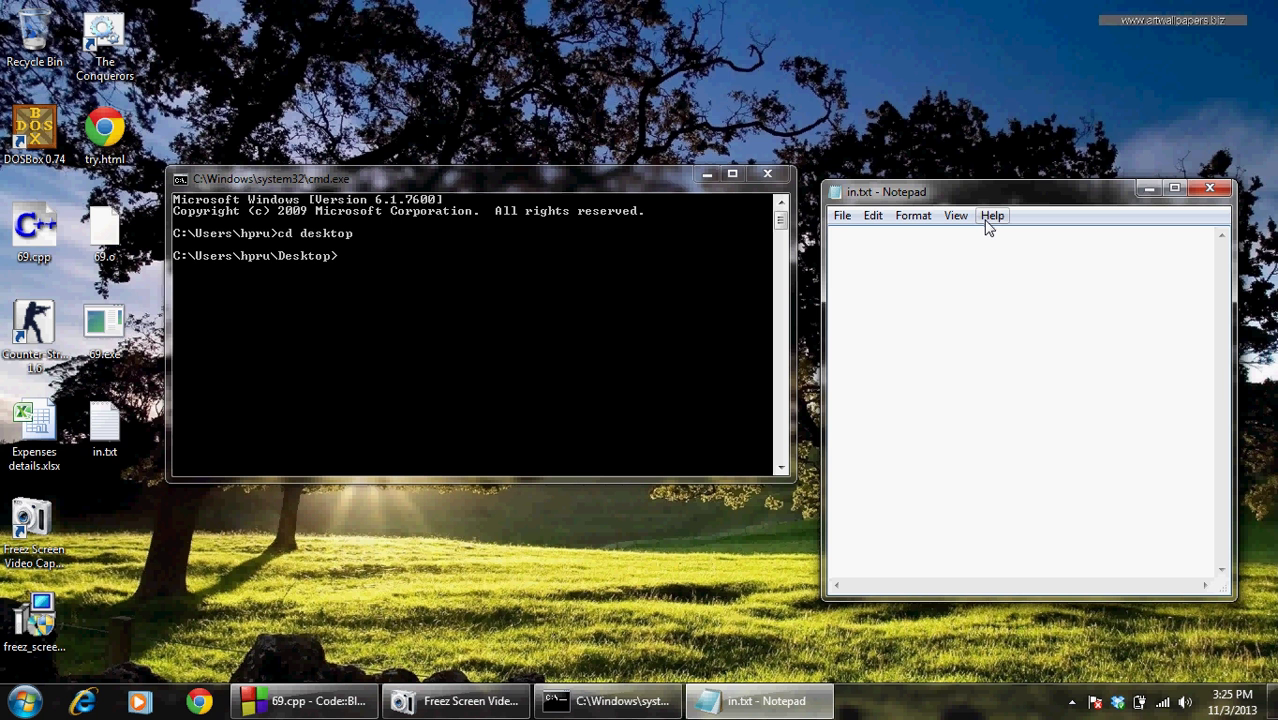
text(45)
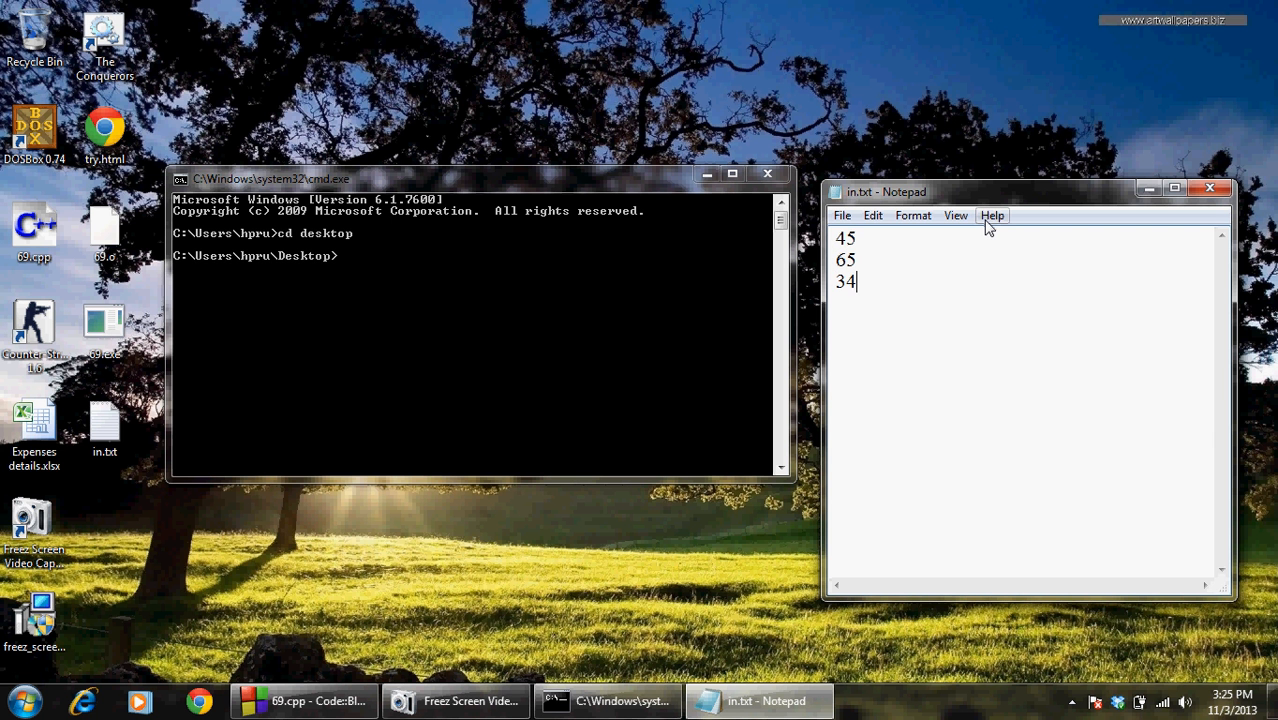
text(54)
text(69)
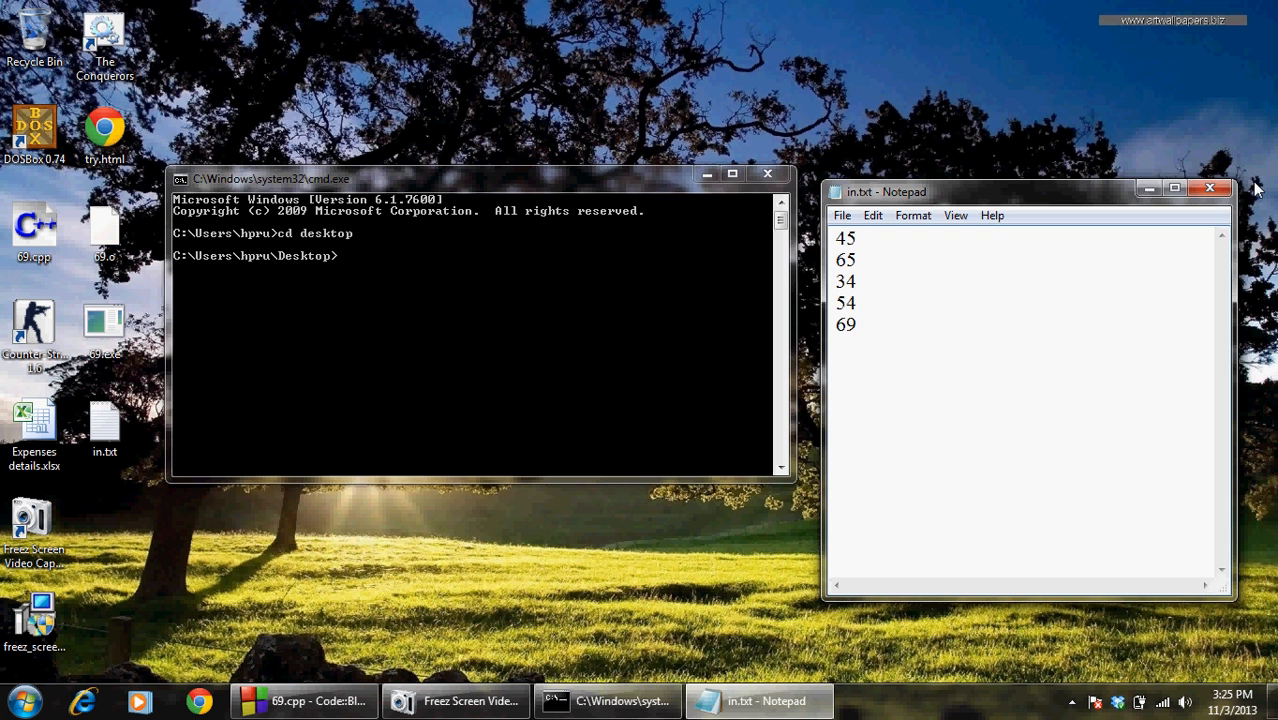
click(1210, 188)
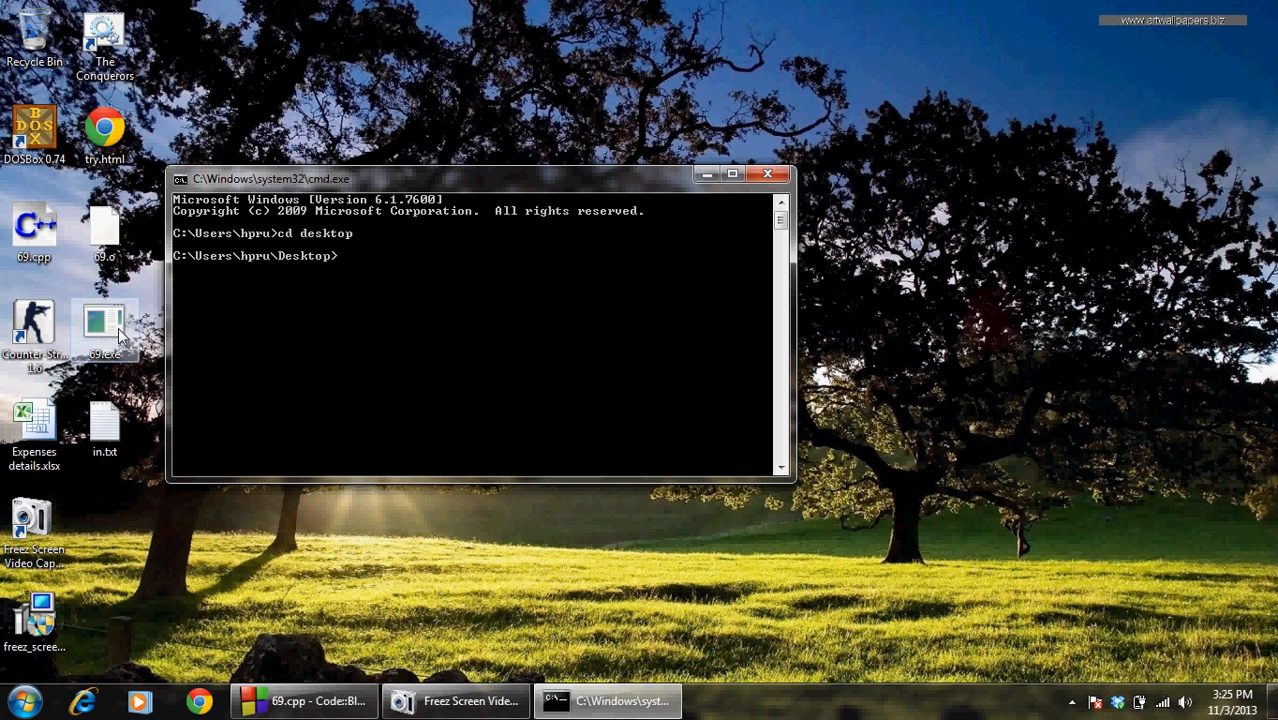
mouse_move(105, 350)
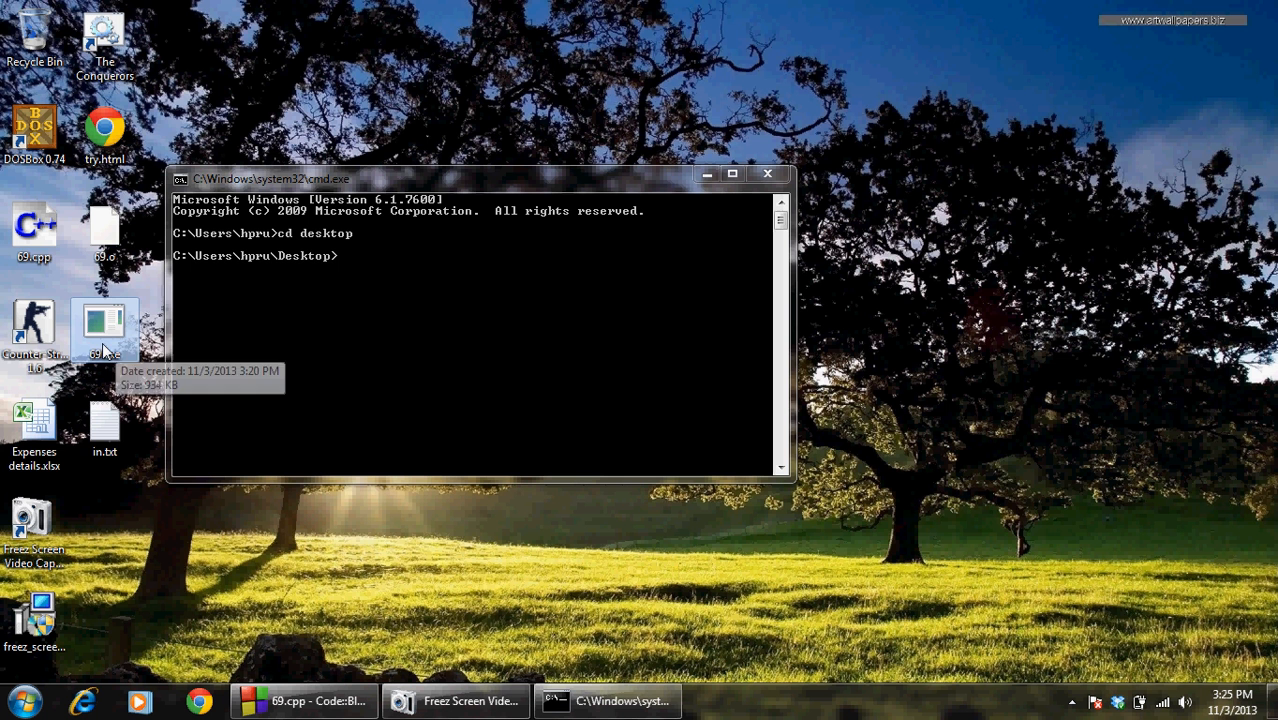
mouse_move(285, 322)
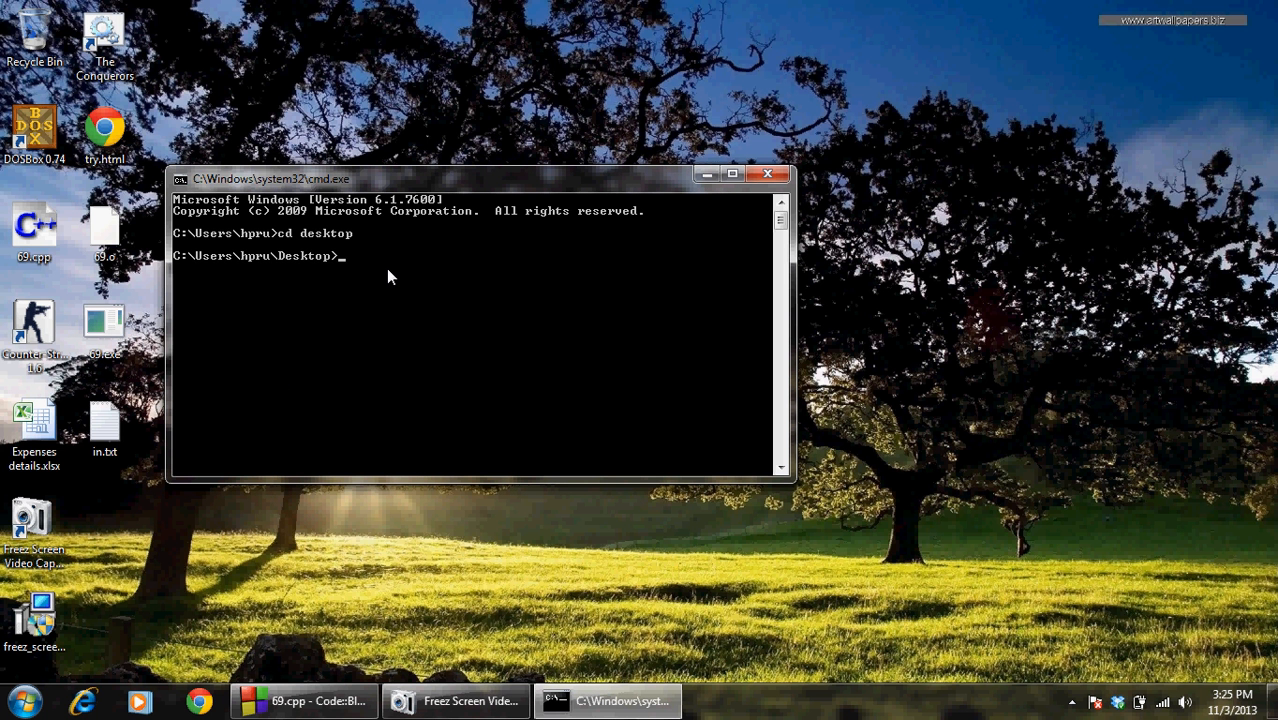
Step: Run '69.exe<in.txt' so the program reads its numbers from in.txt
text(69.e)
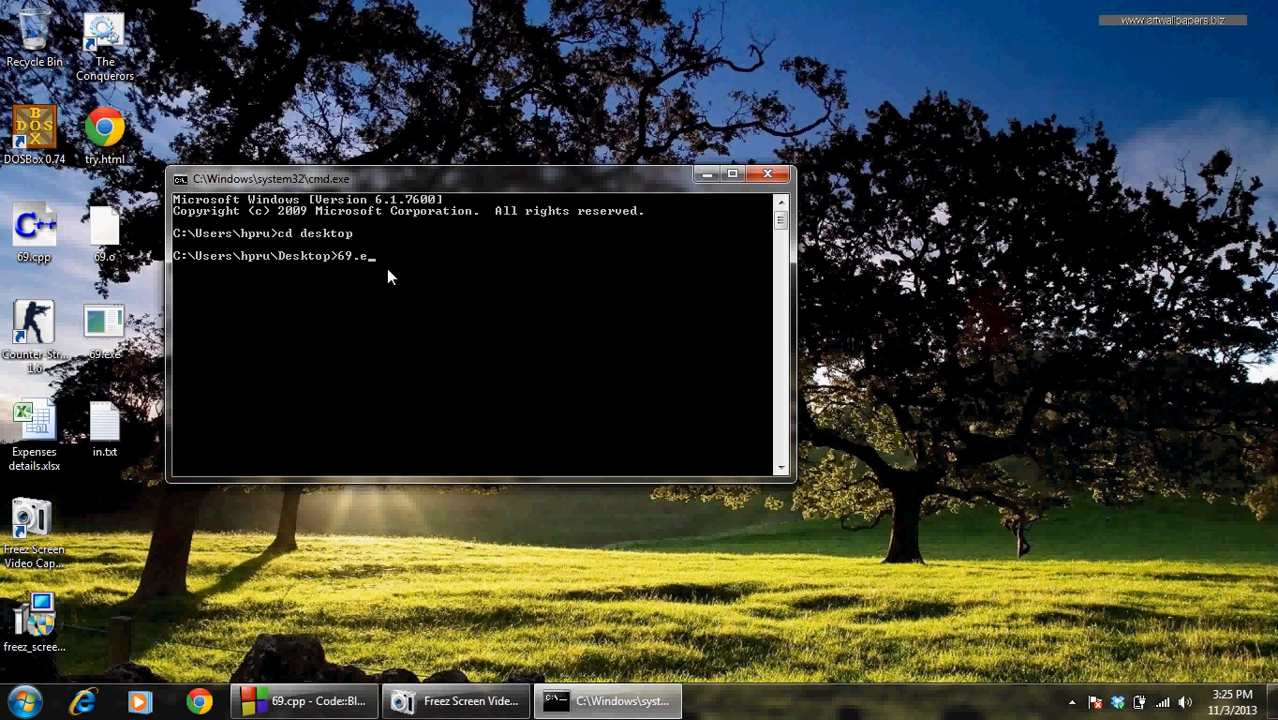
text(xe<)
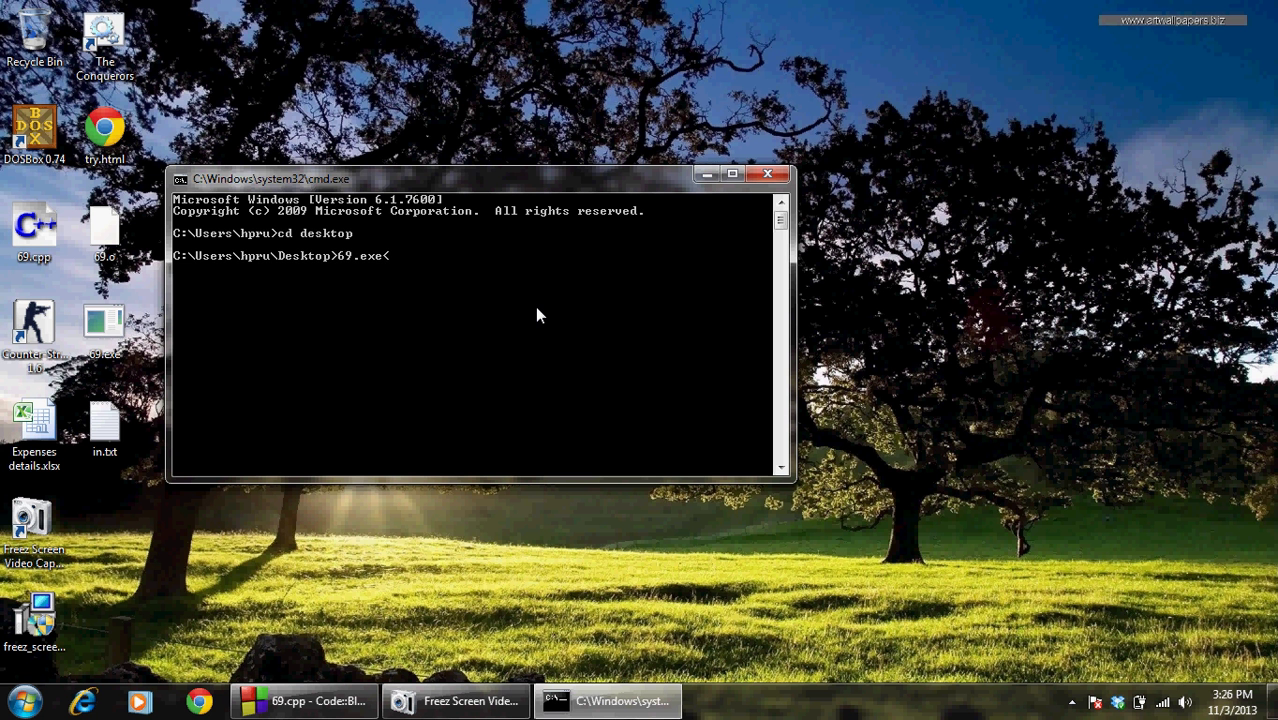
text(in.tx)
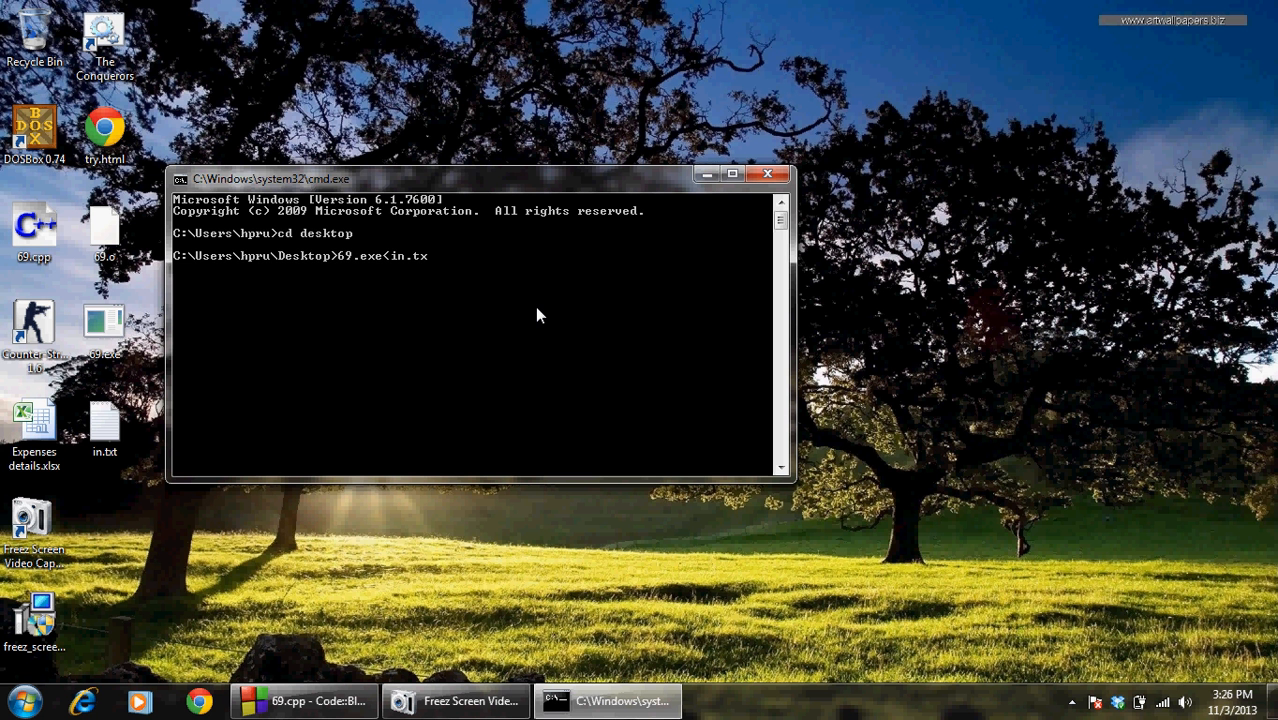
key(Return)
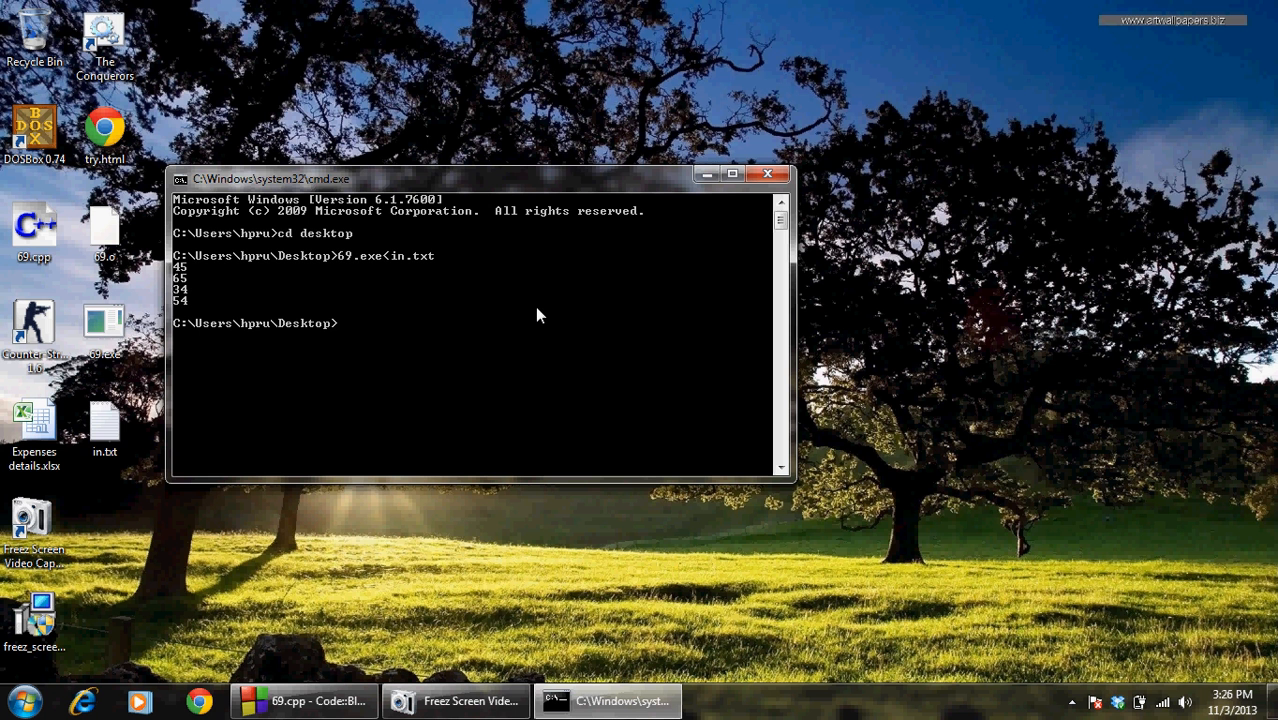
mouse_move(197, 272)
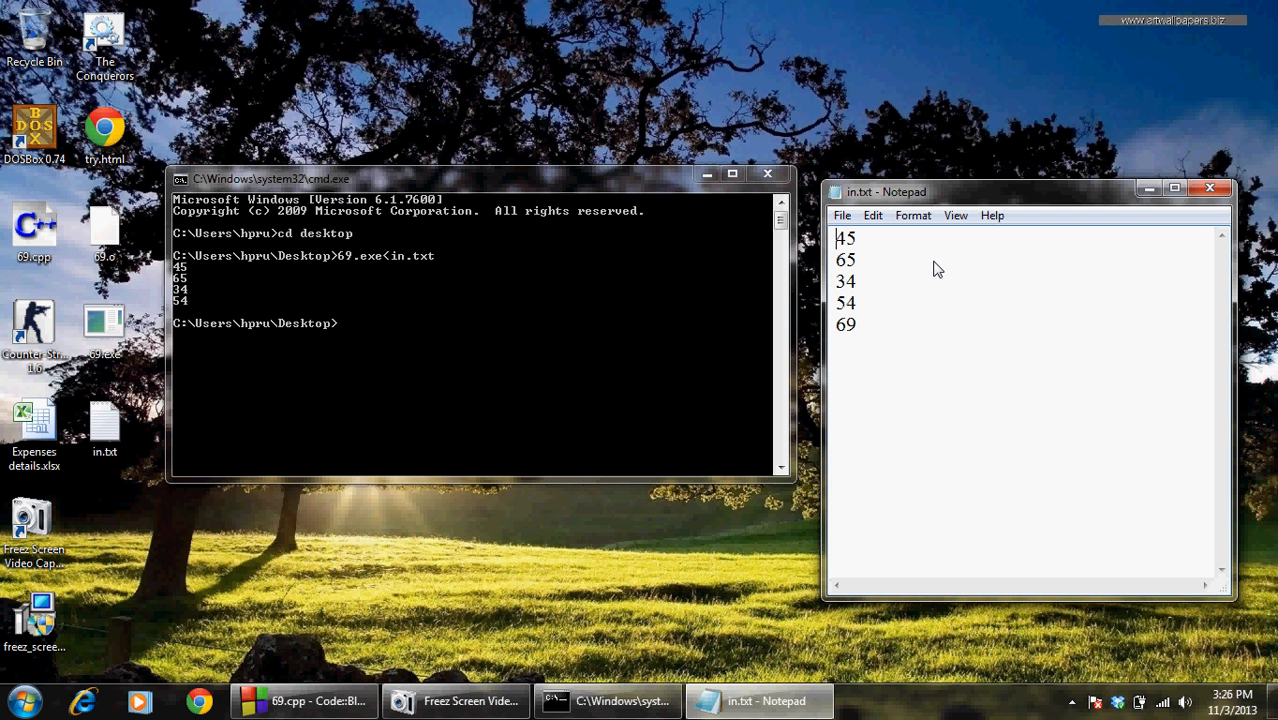
mouse_move(881, 325)
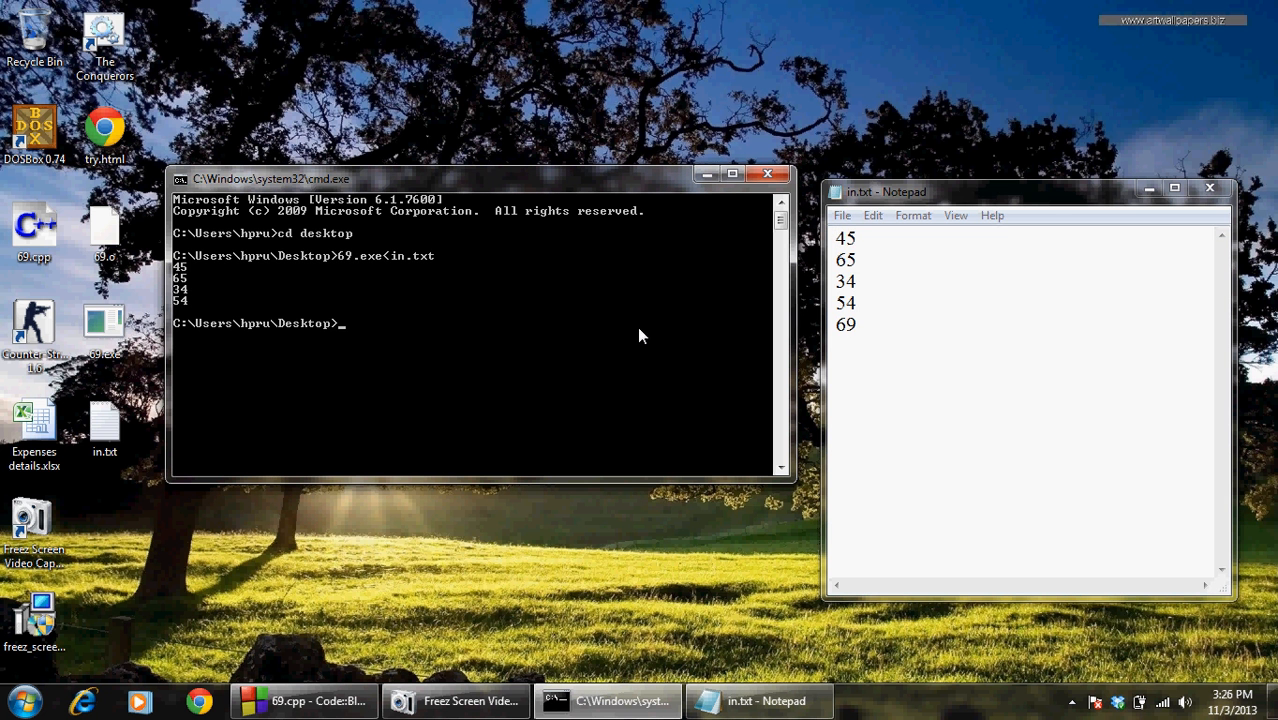
mouse_move(1210, 189)
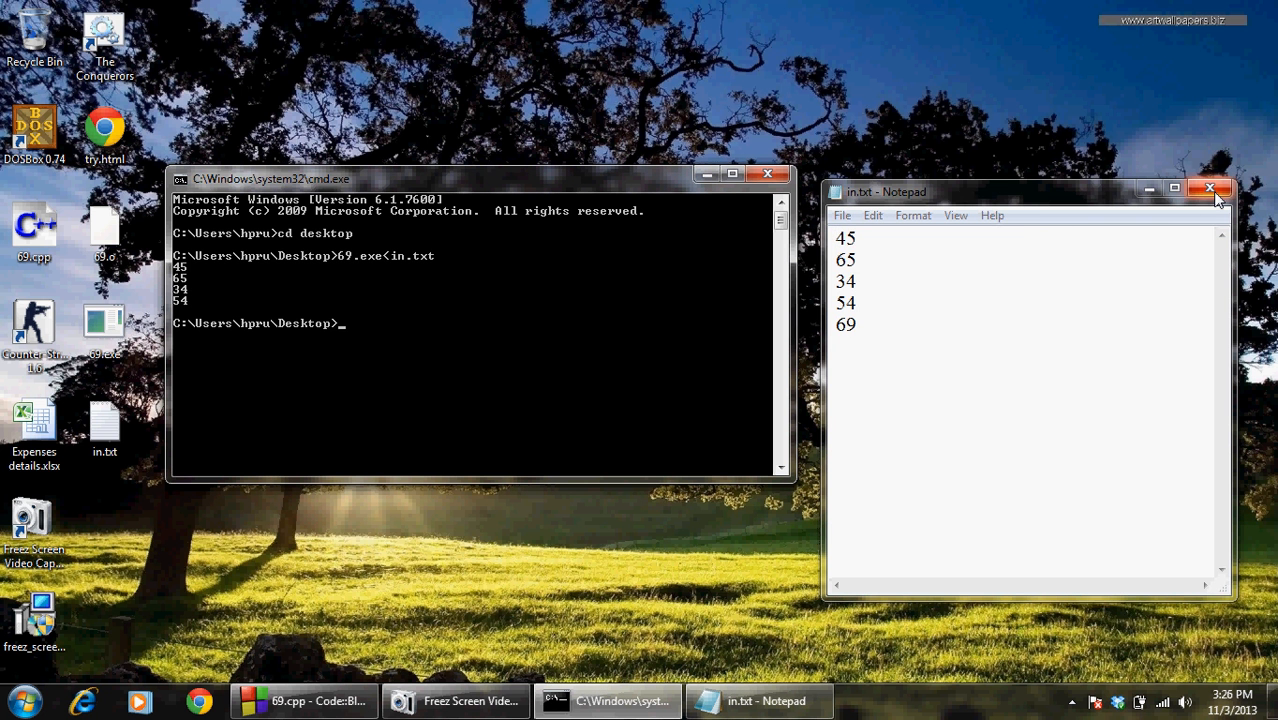
Step: Close the in.txt Notepad window and return to 69.cpp in Code::Blocks
click(1209, 189)
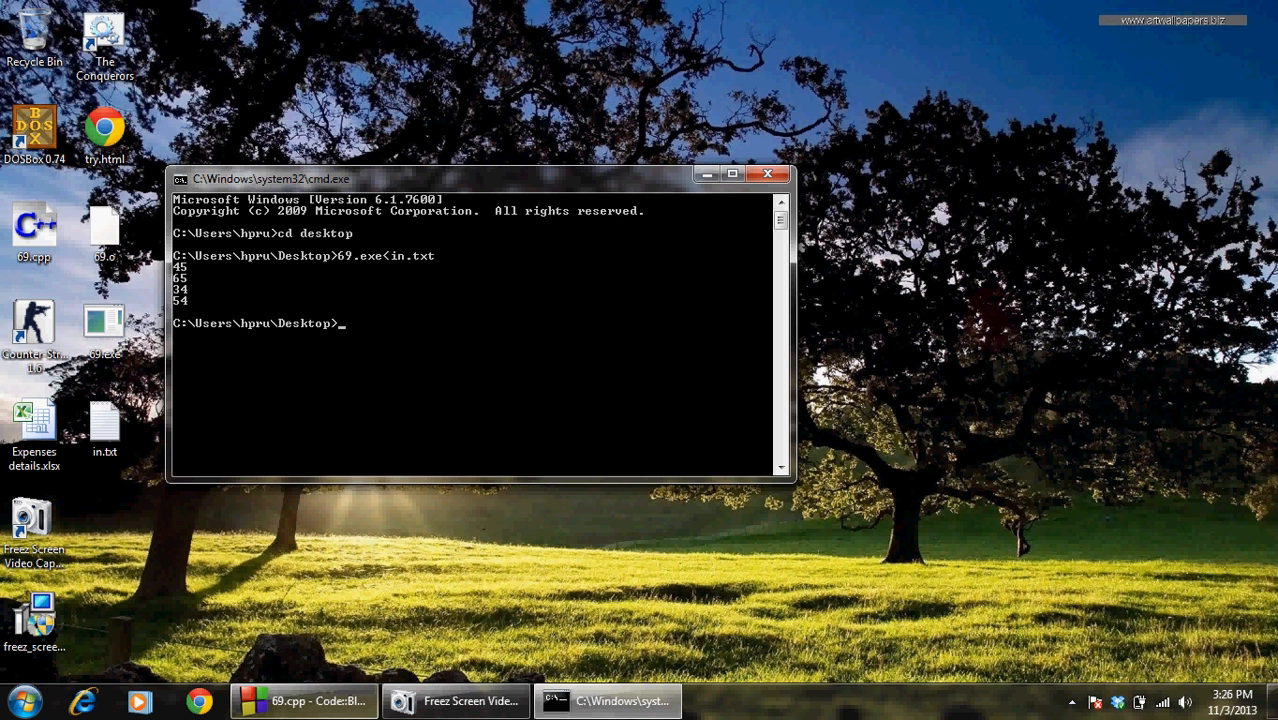
click(302, 700)
text(for()
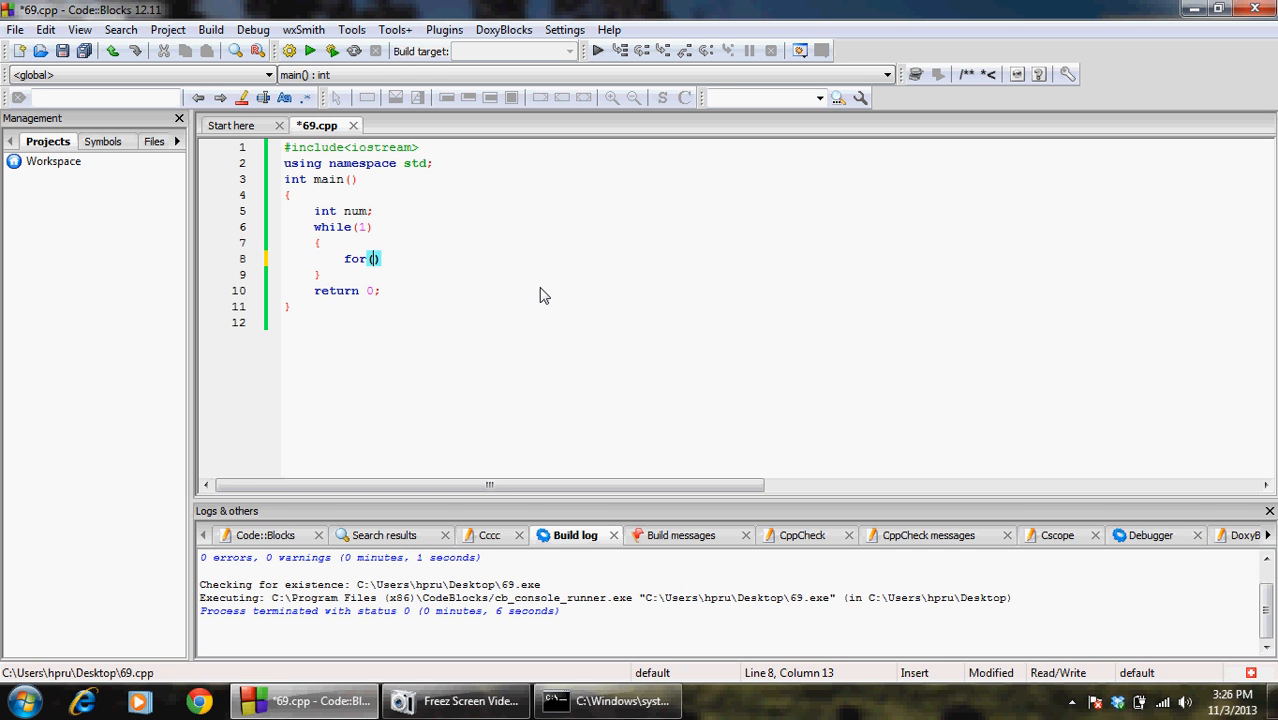
Step: Add 'for(int i=0;i<10;i++) cout<<i<<endl;' inside while(1), then save and rebuild
text(int i=0)
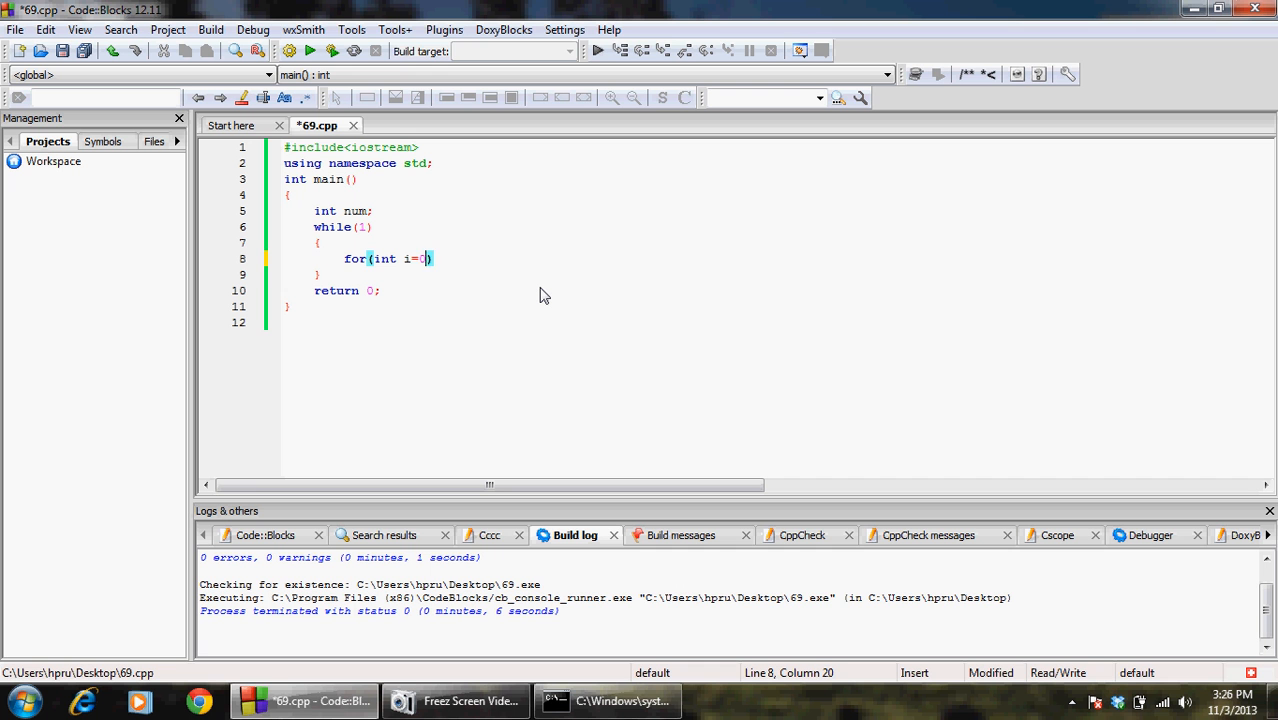
text(;i<10;i++)
text(co)
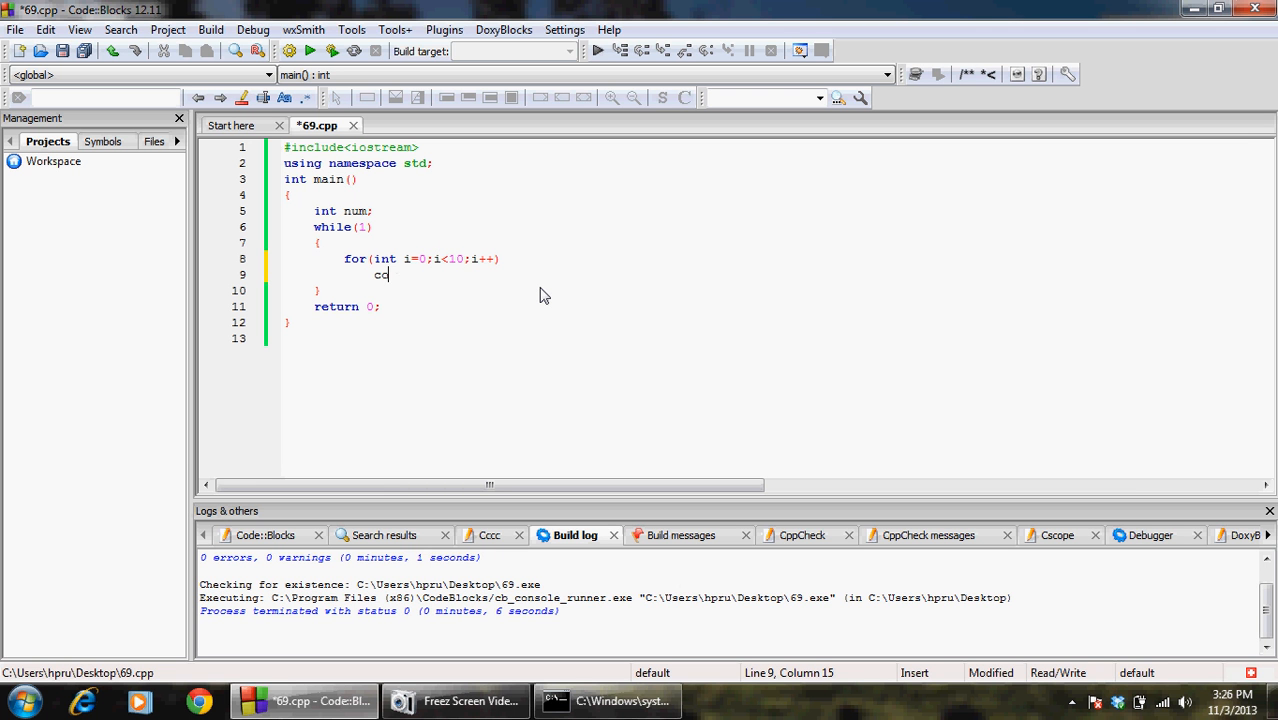
text(ut<<i)
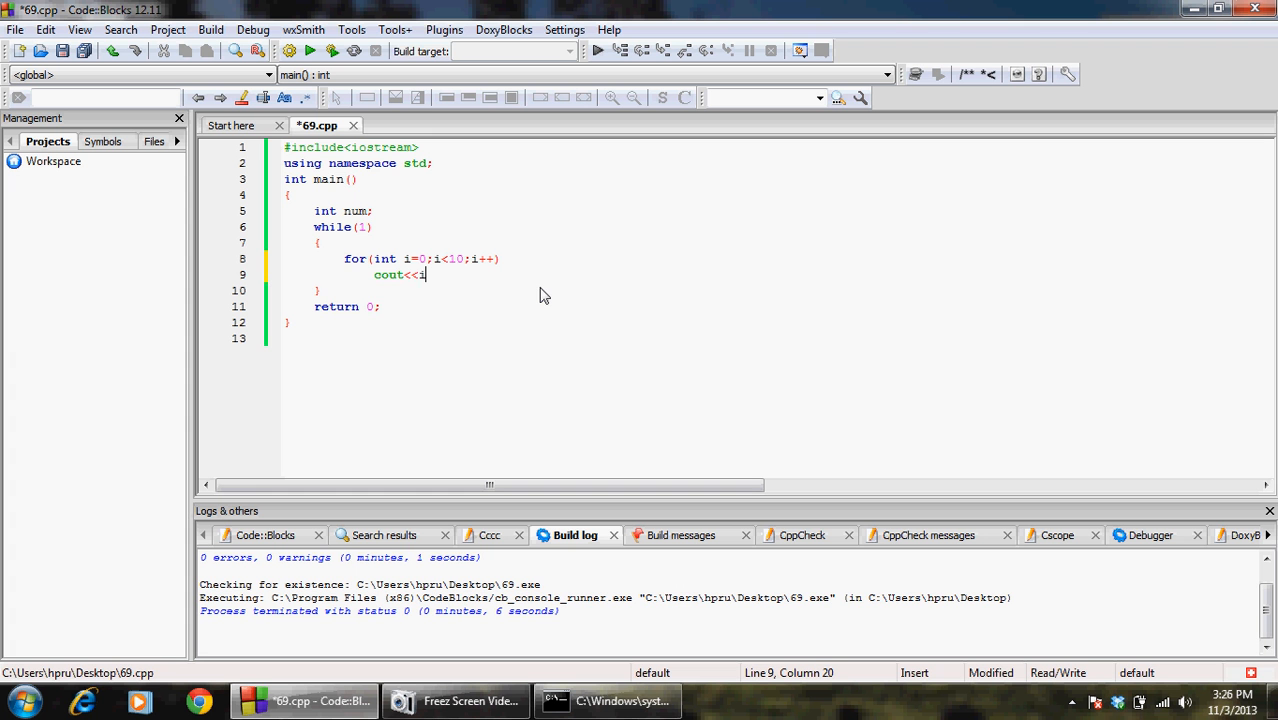
text(<<endl;)
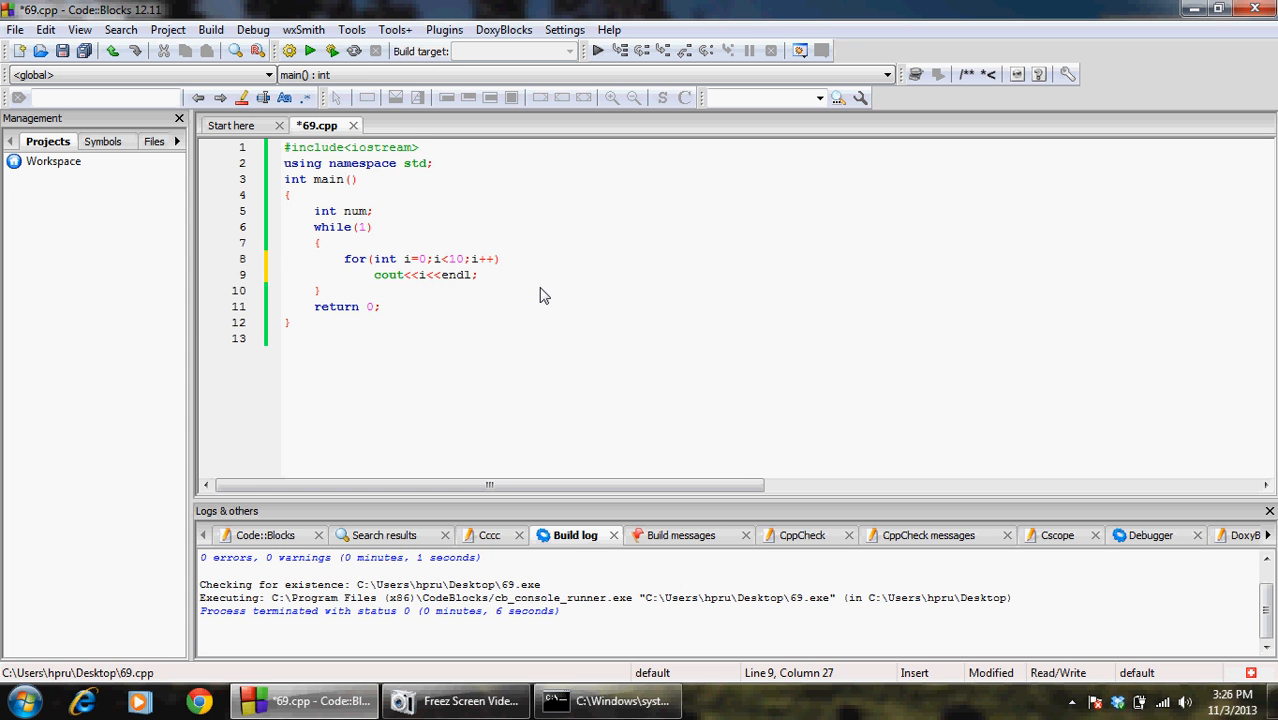
click(210, 29)
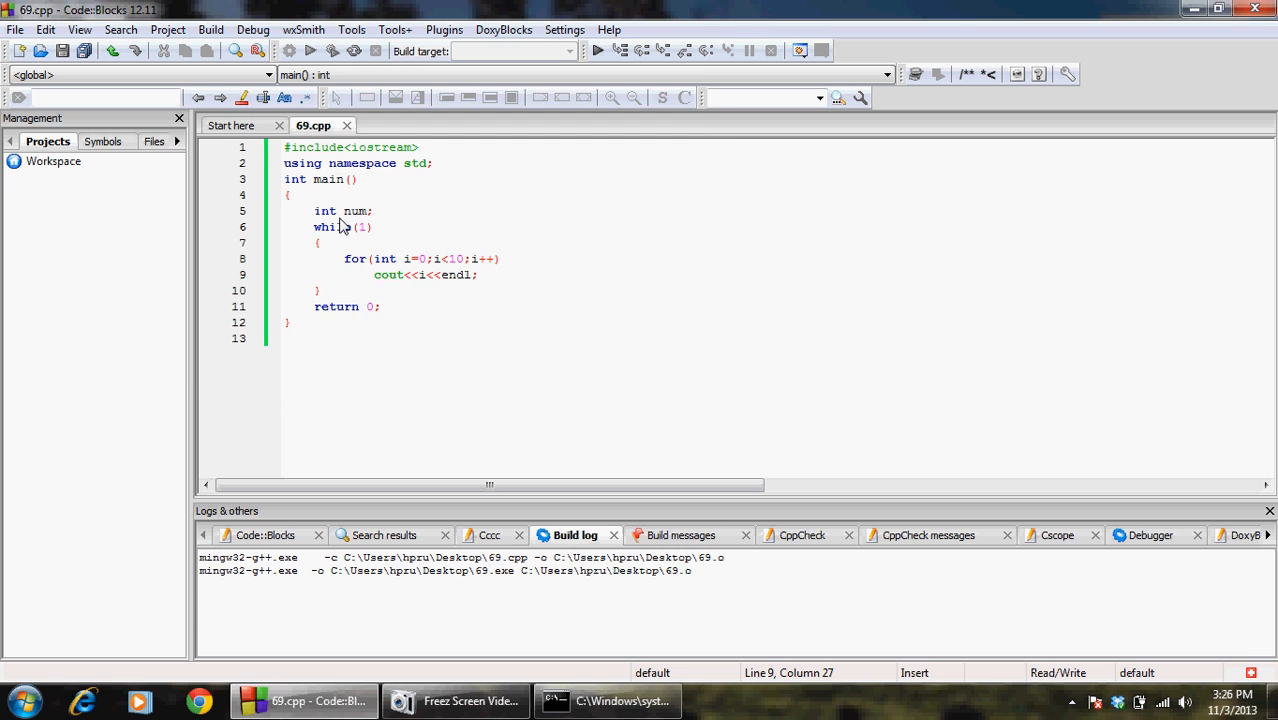
Step: Run the rebuilt program, stop the endless output, and close the console printing 0–9
click(596, 51)
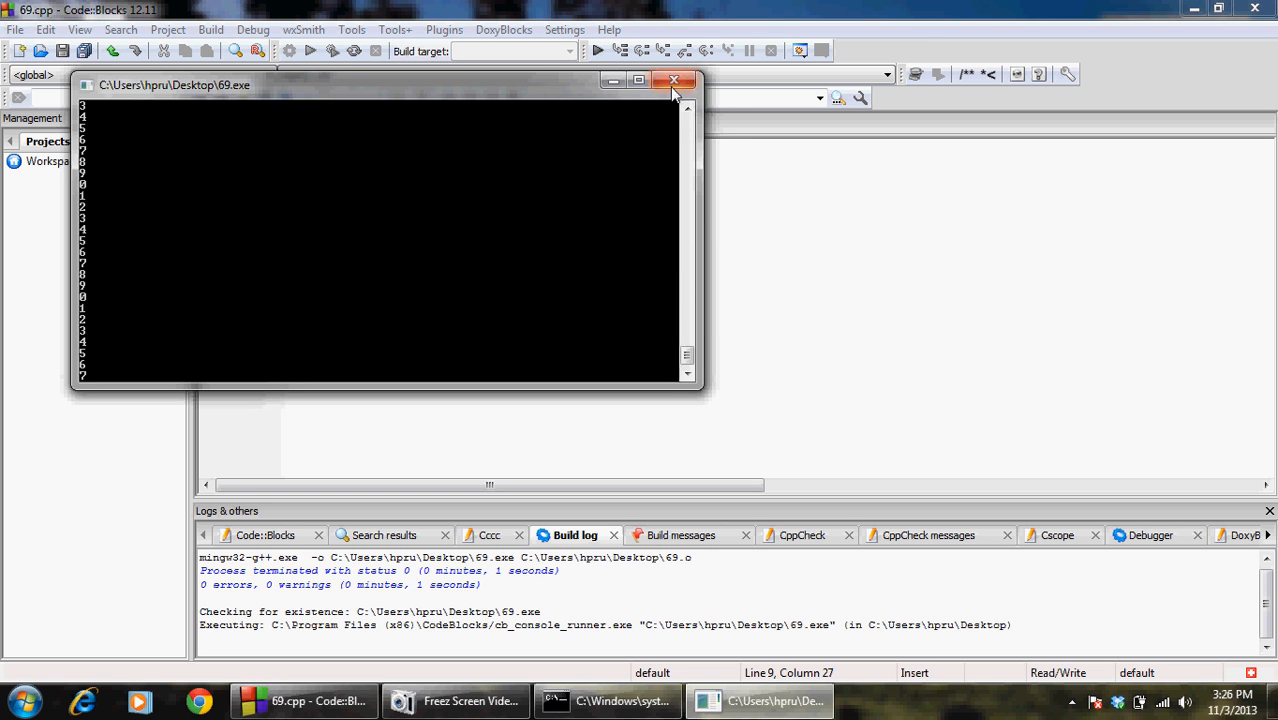
click(674, 80)
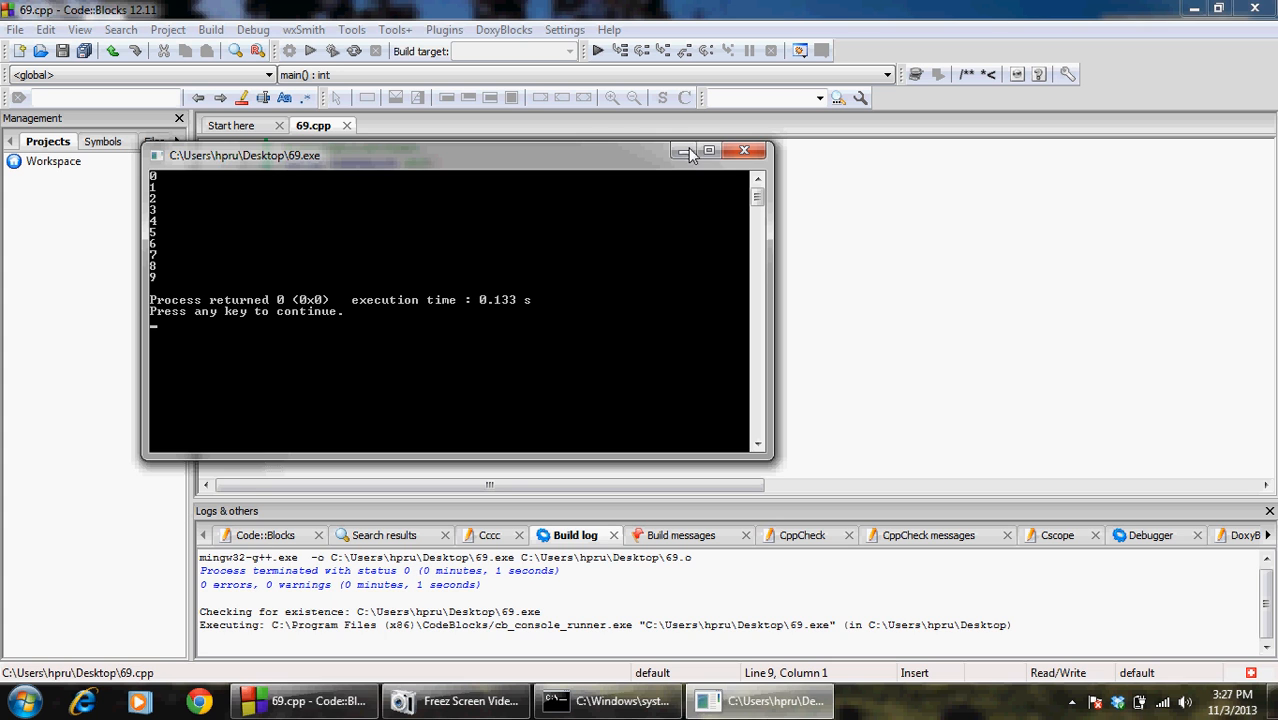
click(745, 150)
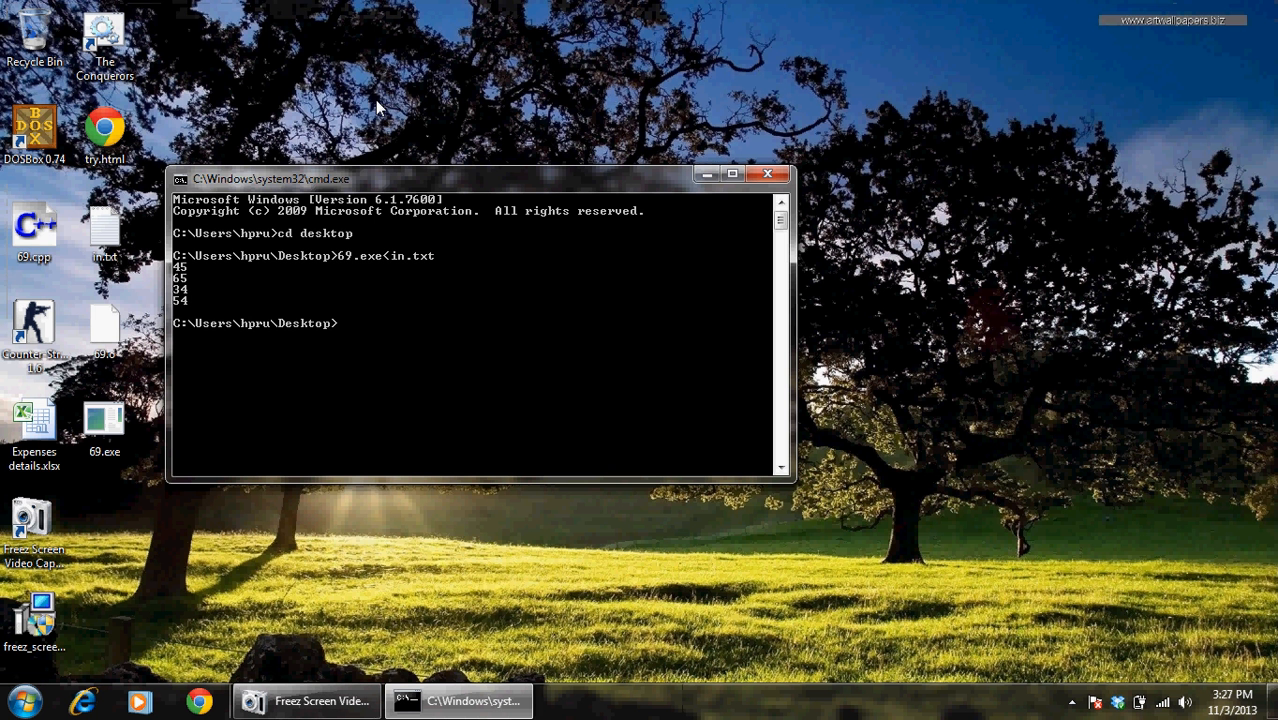
mouse_move(108, 280)
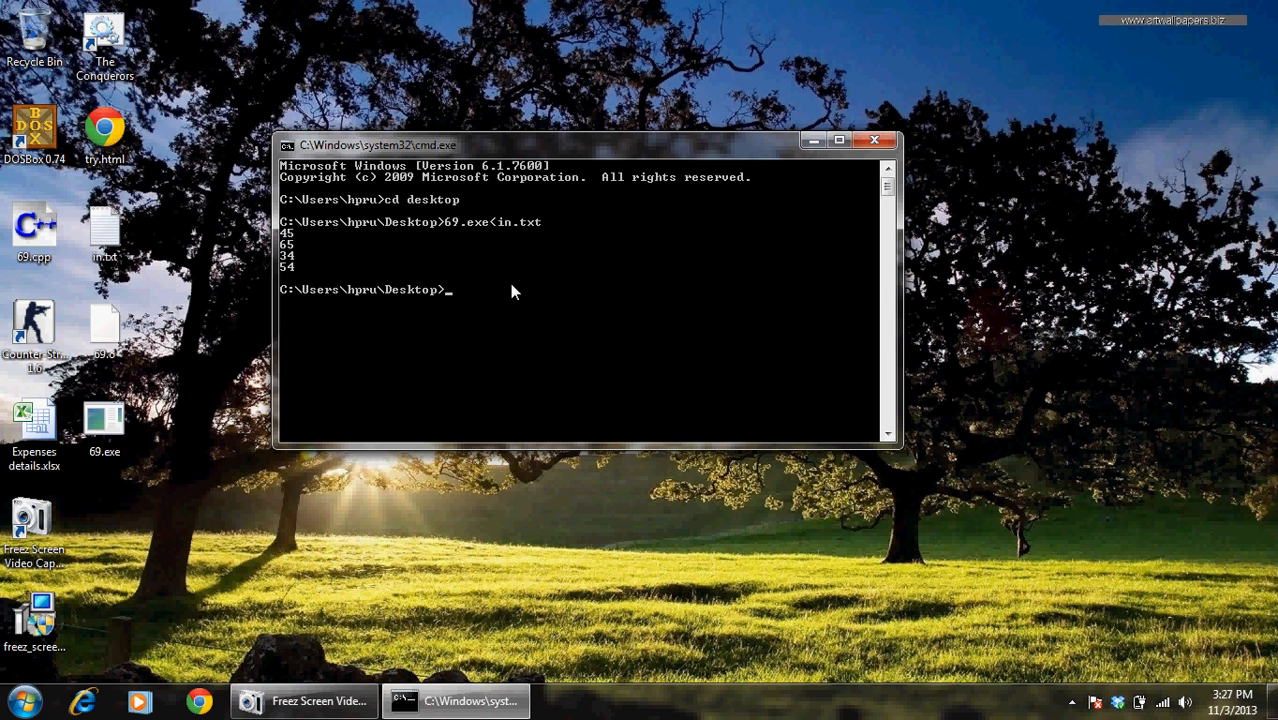
Step: Run '69.exe>out.txt' to send the program's output into out.txt
text(69.exe>)
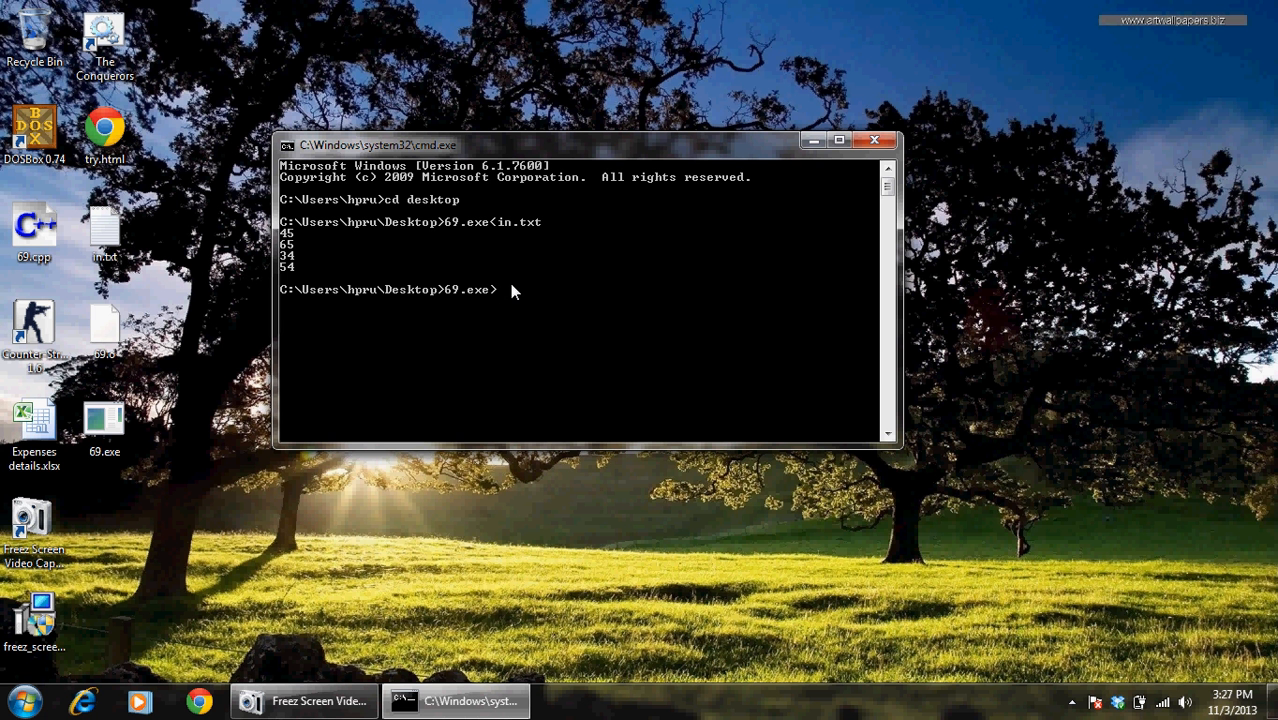
mouse_move(615, 367)
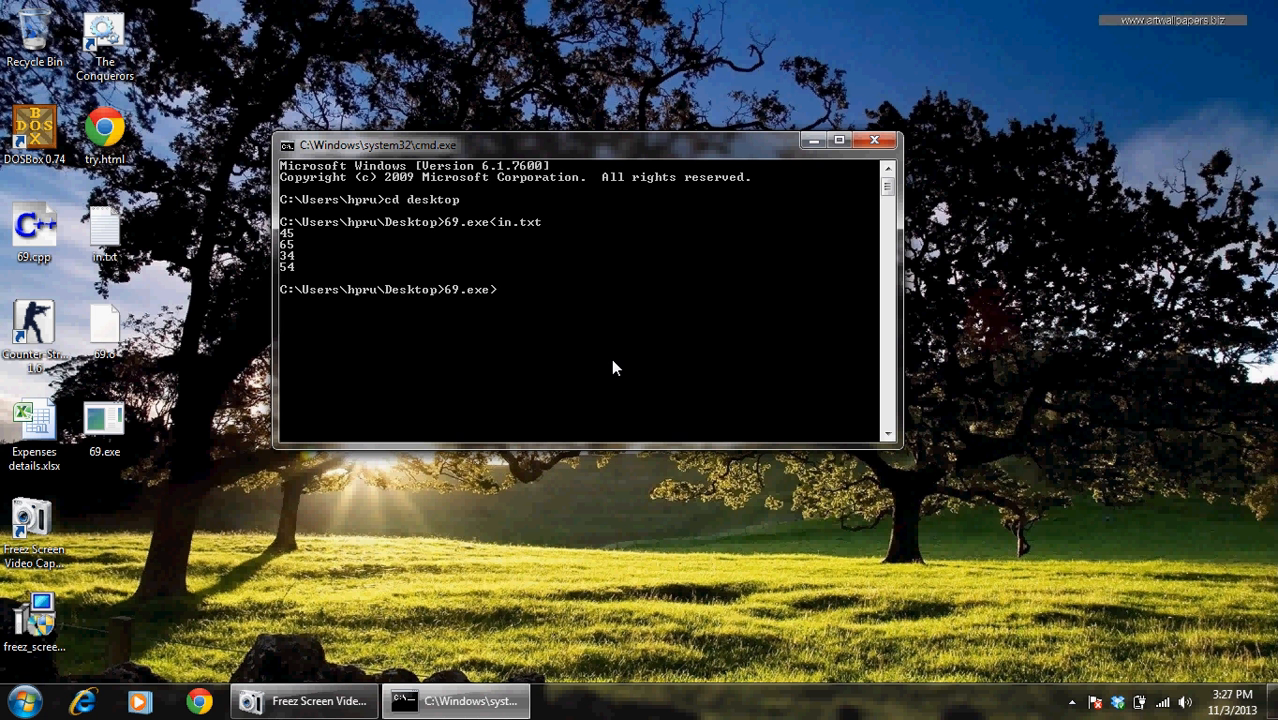
text(>out.t)
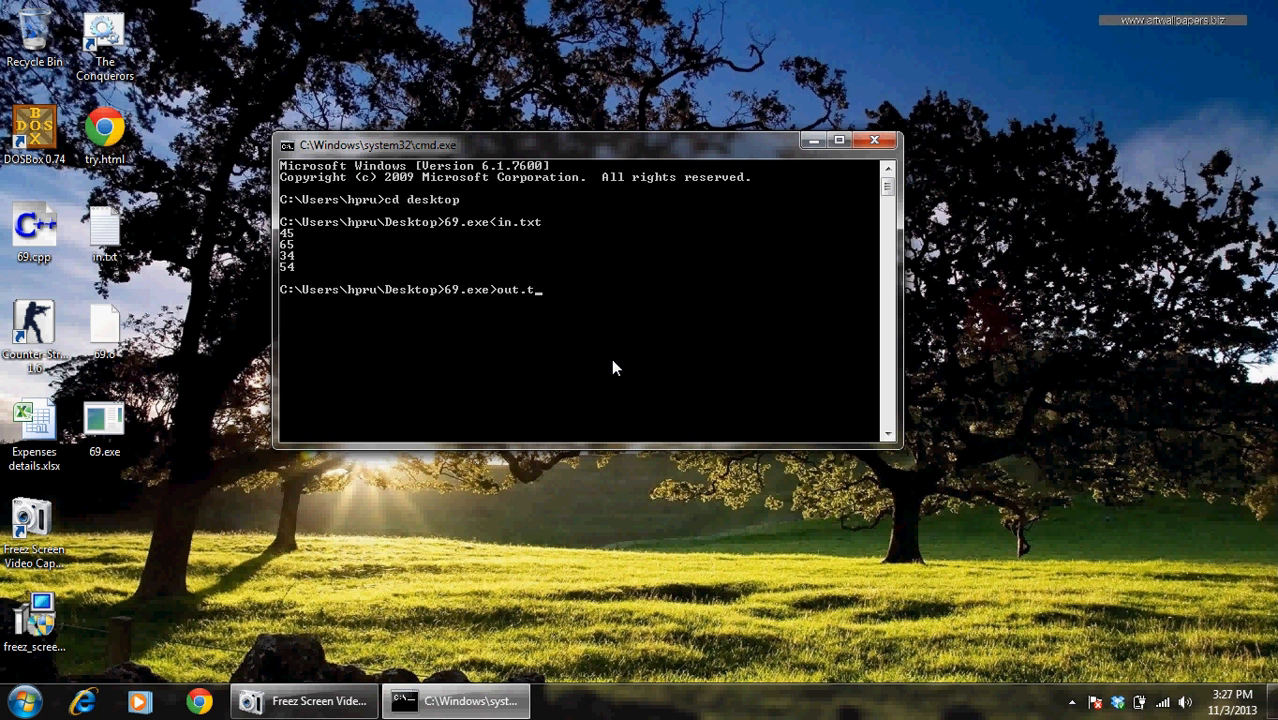
text(xt)
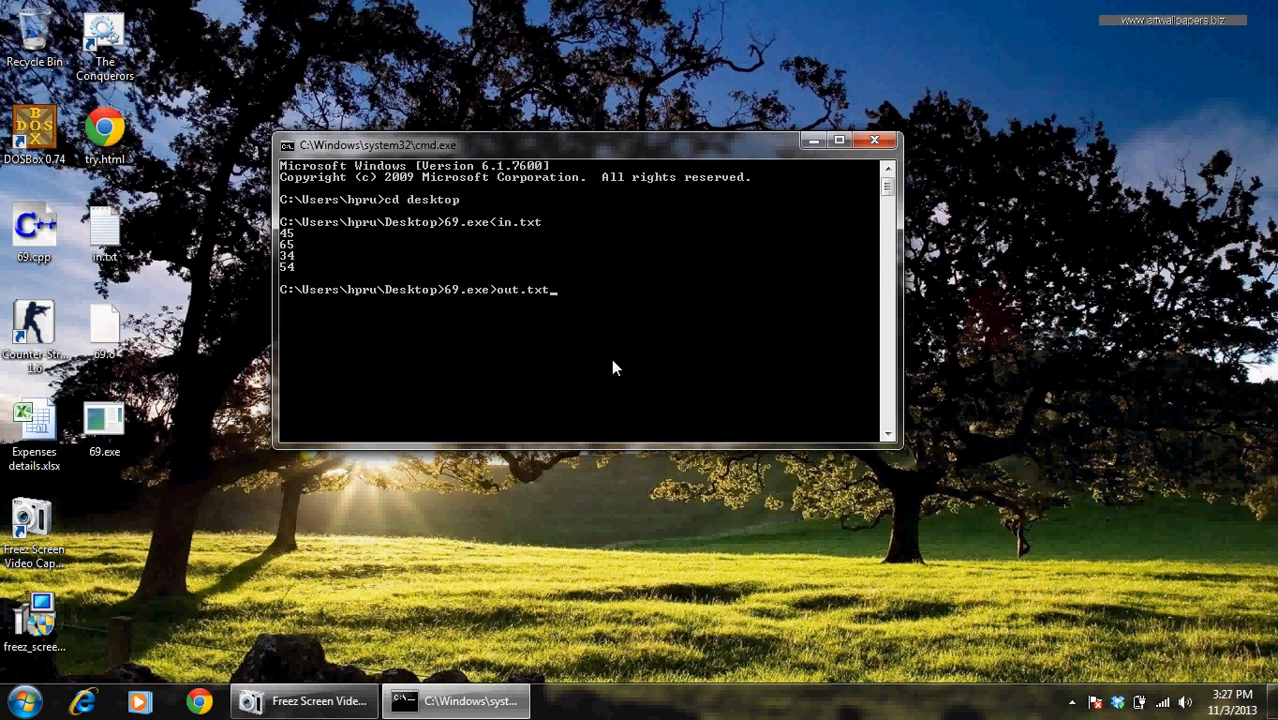
key(Return)
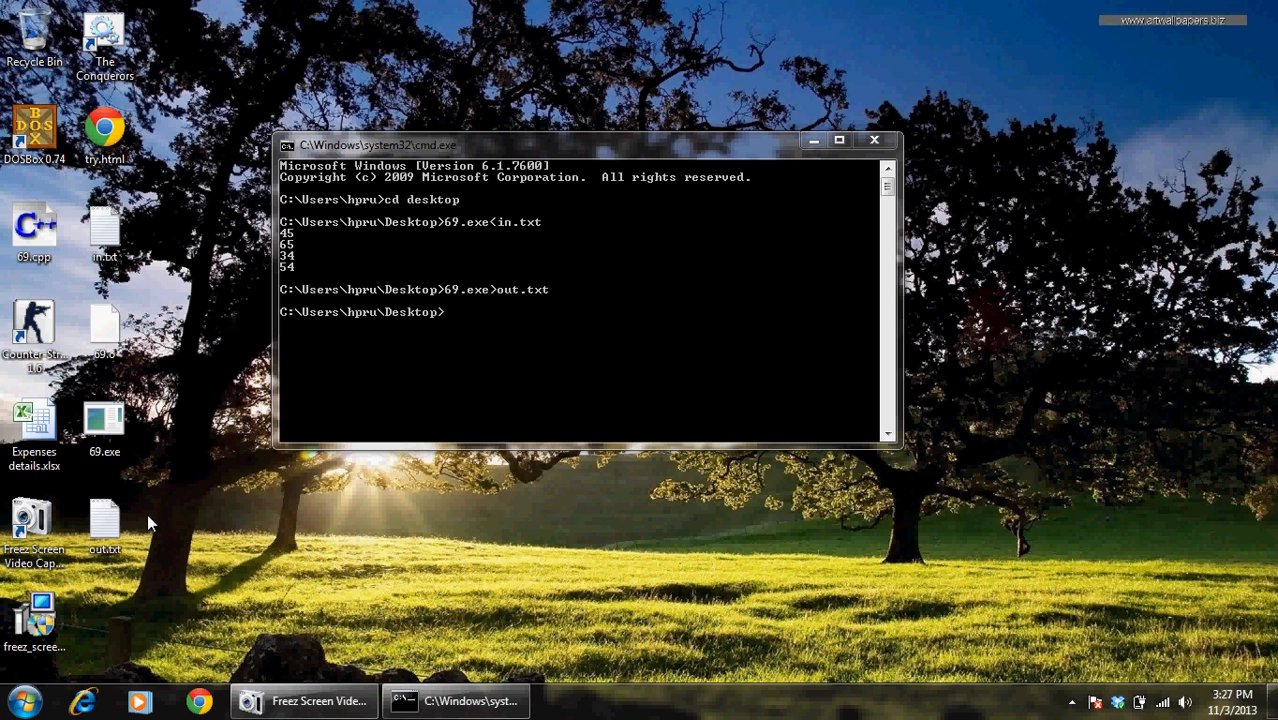
Step: Open out.txt to confirm it holds 0 through 9, then close Notepad and the command window
double_click(104, 525)
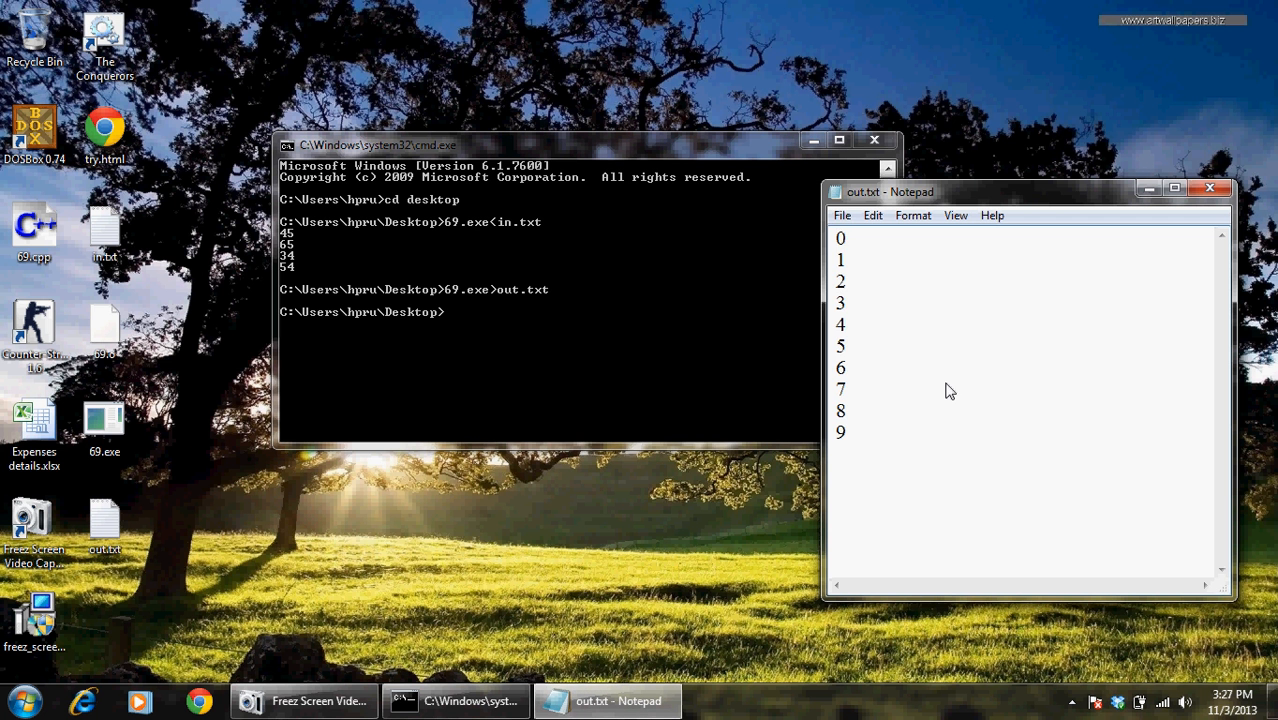
key(ctrl+a)
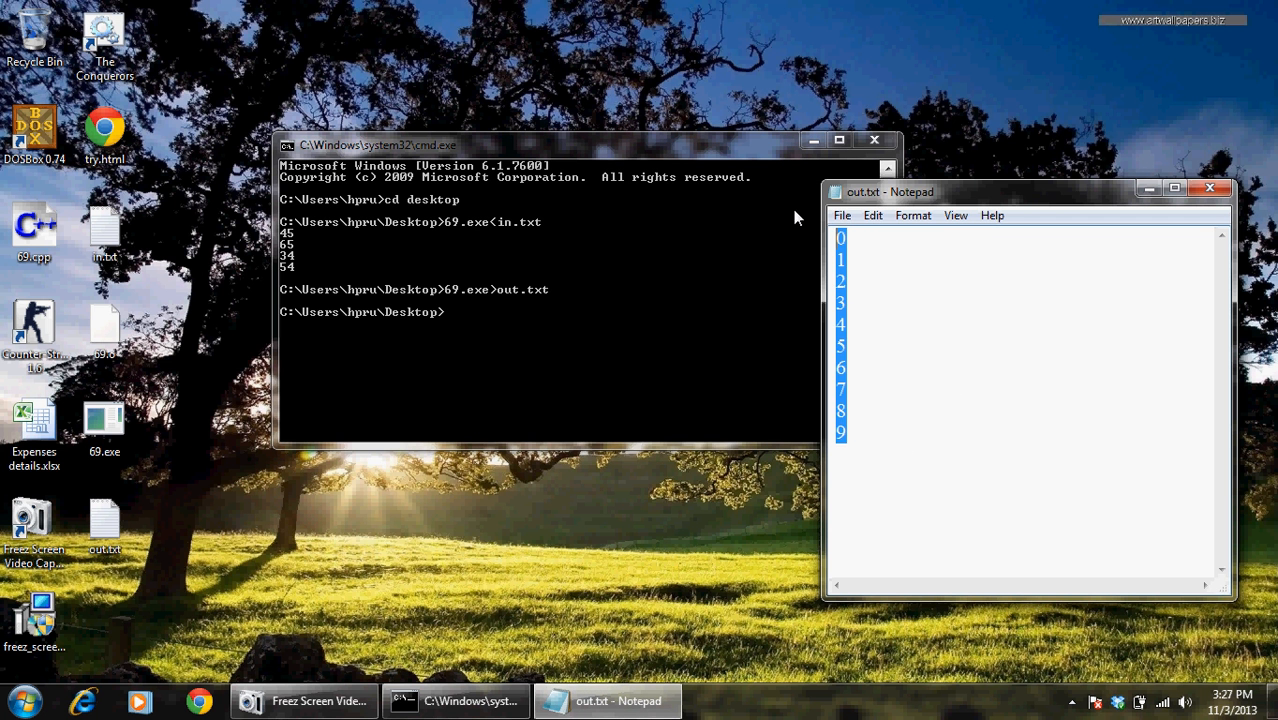
click(1209, 188)
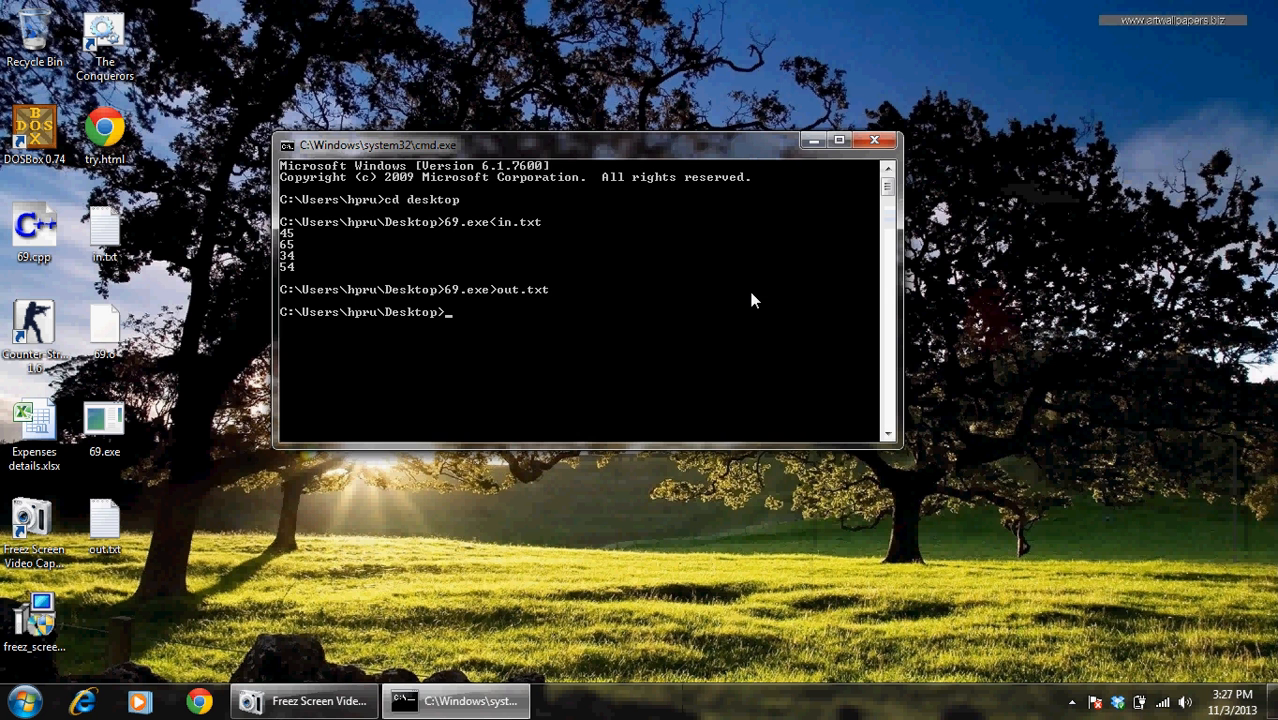
click(874, 139)
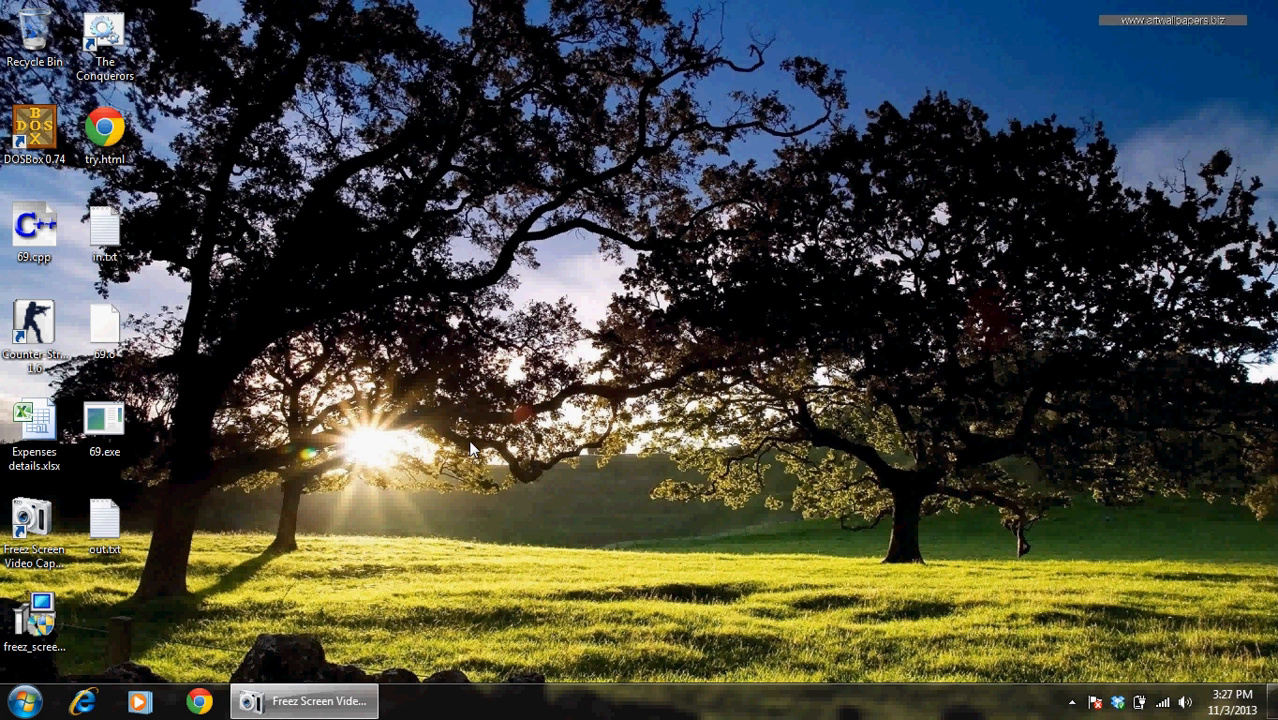
mouse_move(455, 596)
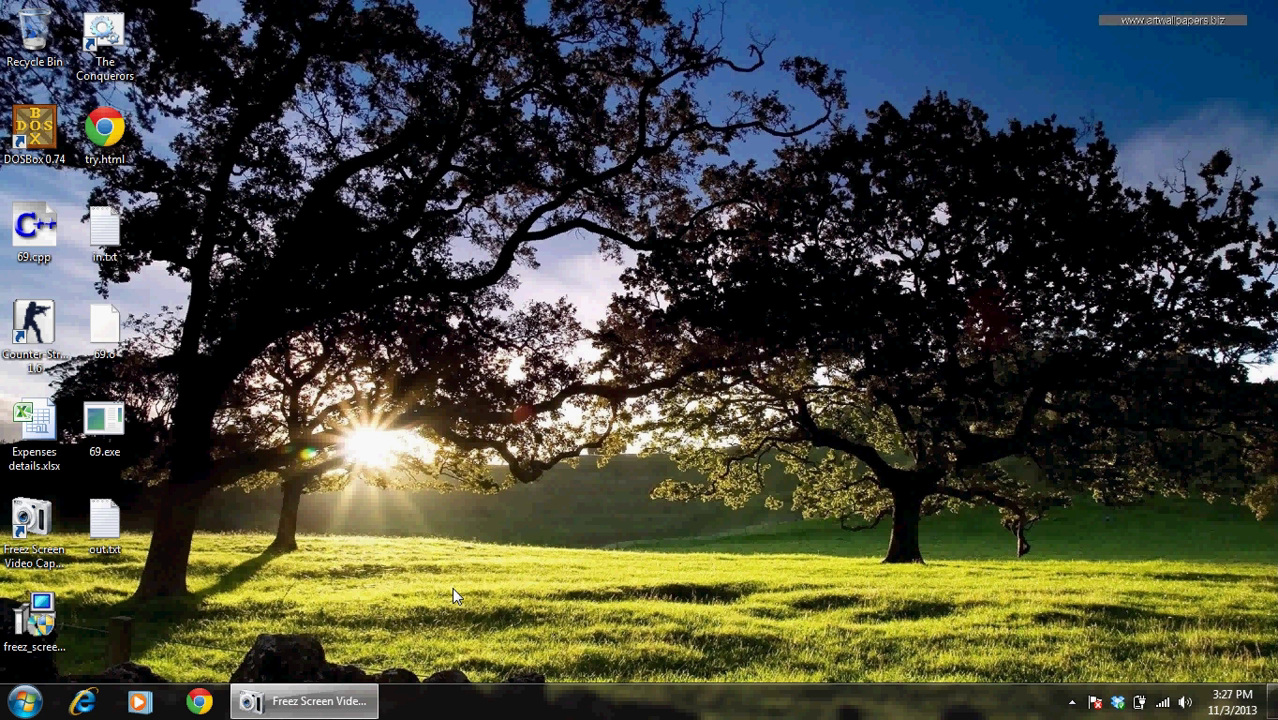
mouse_move(397, 590)
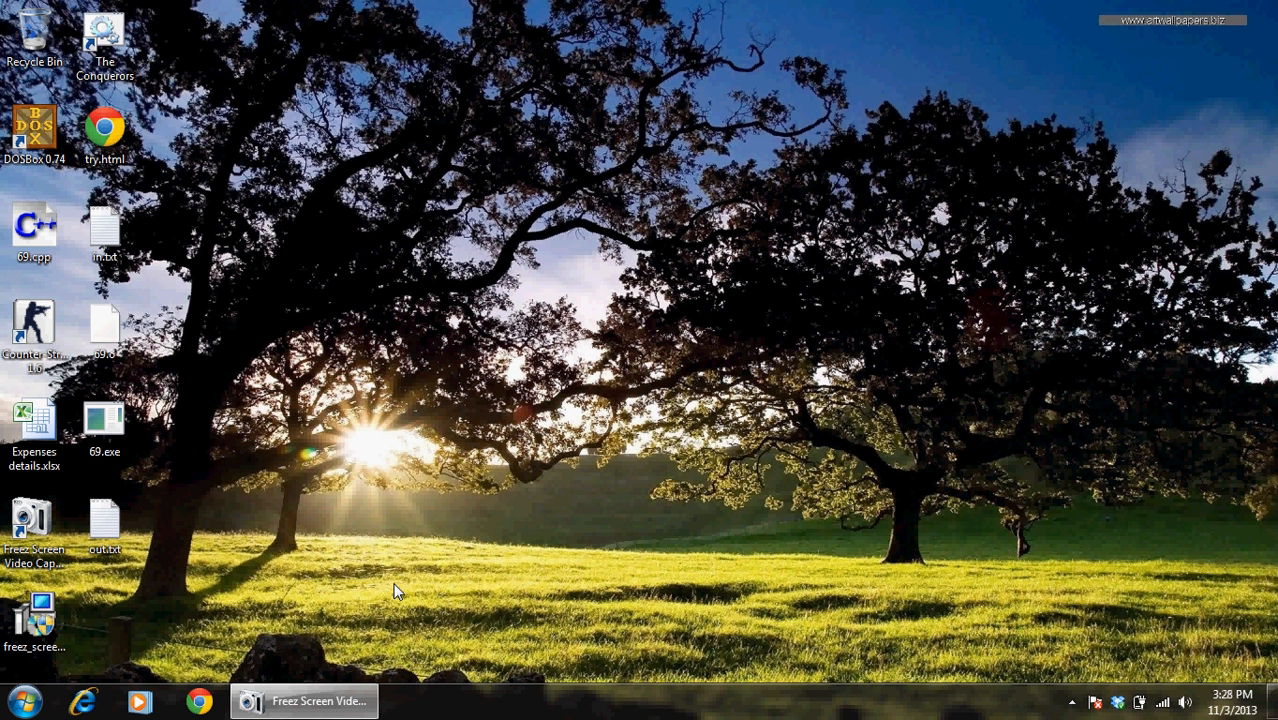
click(305, 700)
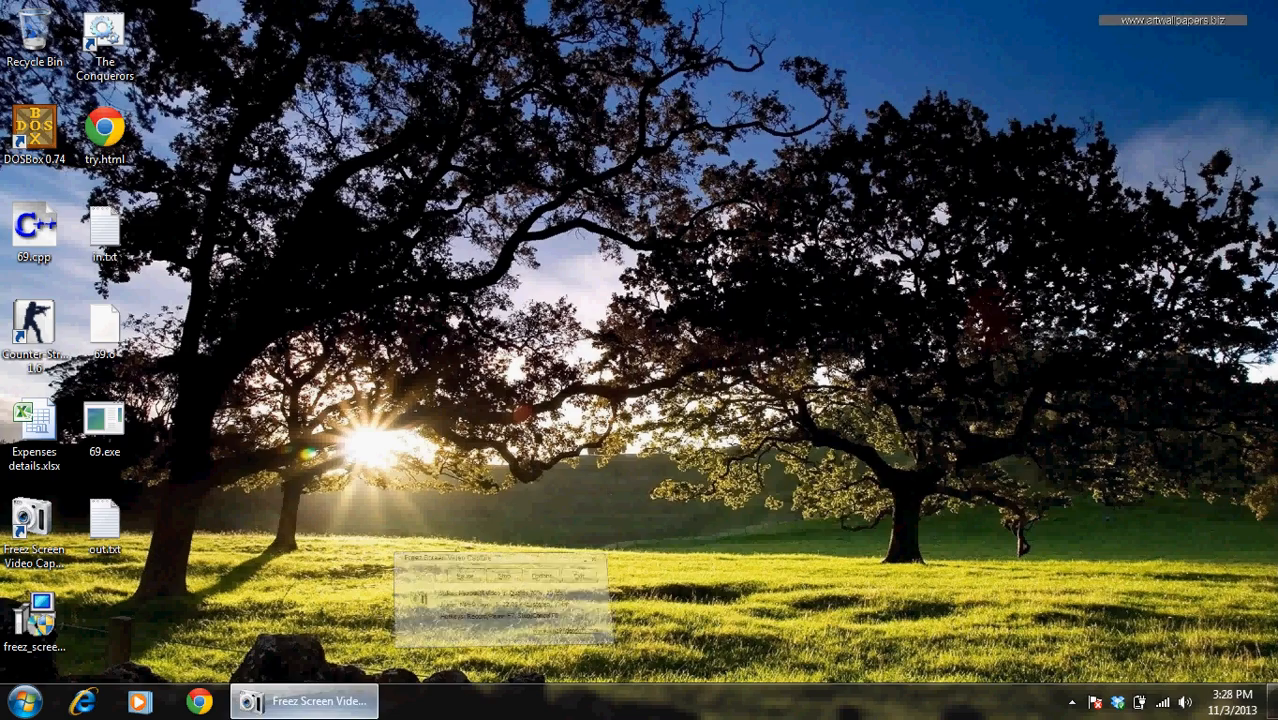